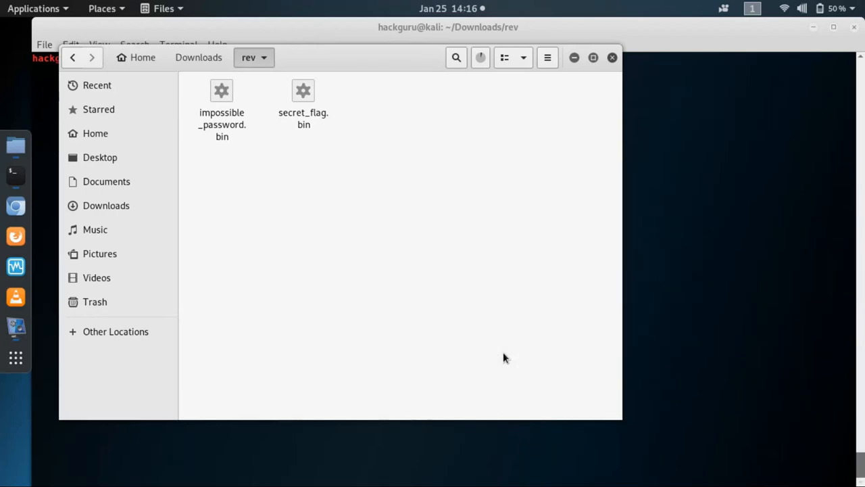
Select impossible_password.bin in the Downloads/rev folder
{"action": "left_click", "coordinate": [222, 111]}
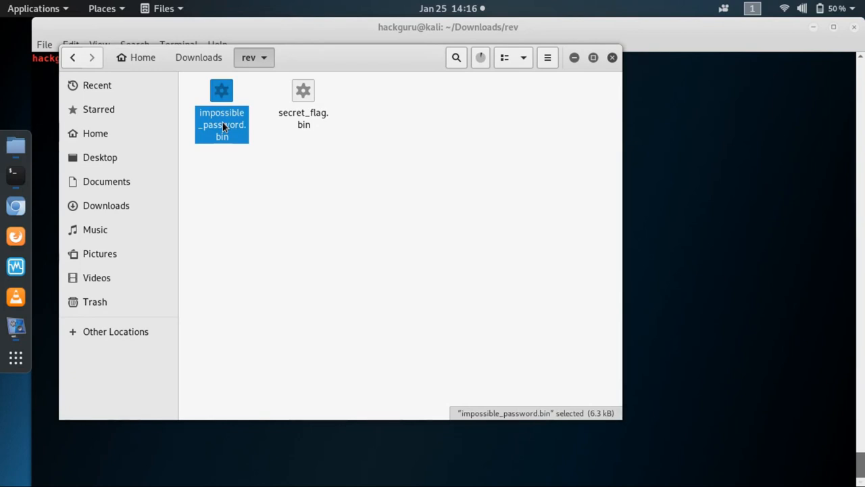
{"action": "mouse_move", "coordinate": [728, 257]}
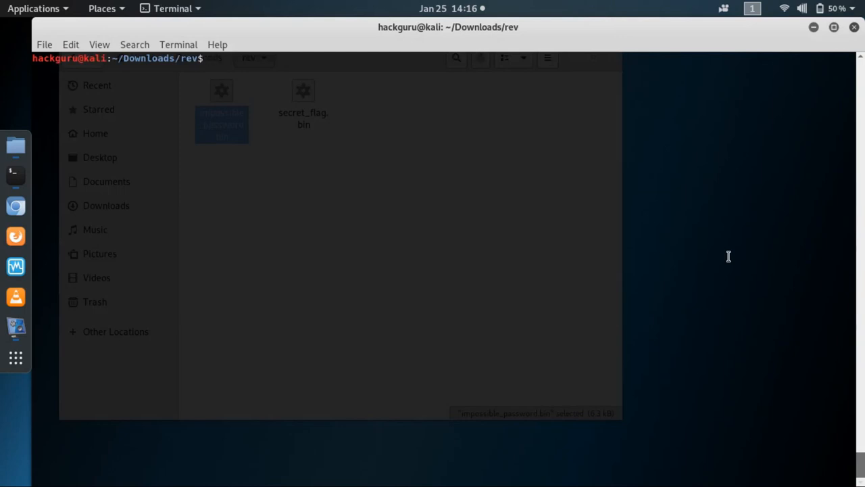
Load impossible_password.bin in radare2 with -A analysis and print main's disassembly with pdf
{"action": "type", "text": "r2"}
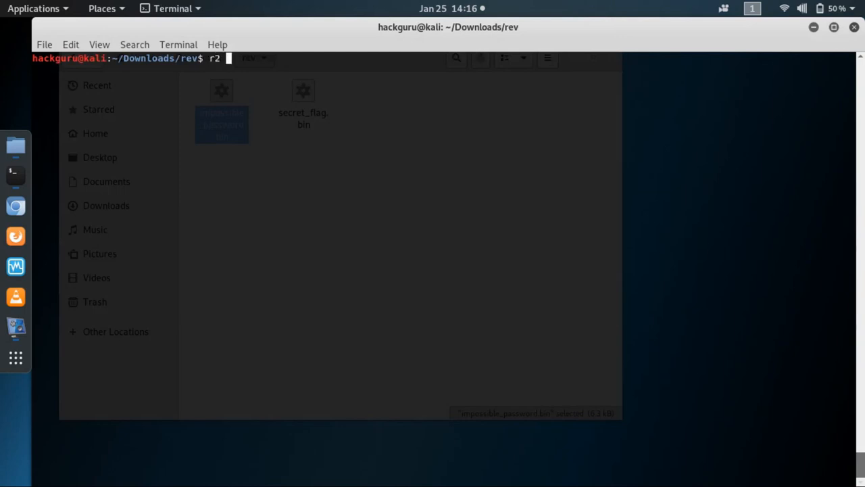
{"action": "type", "text": "-A"}
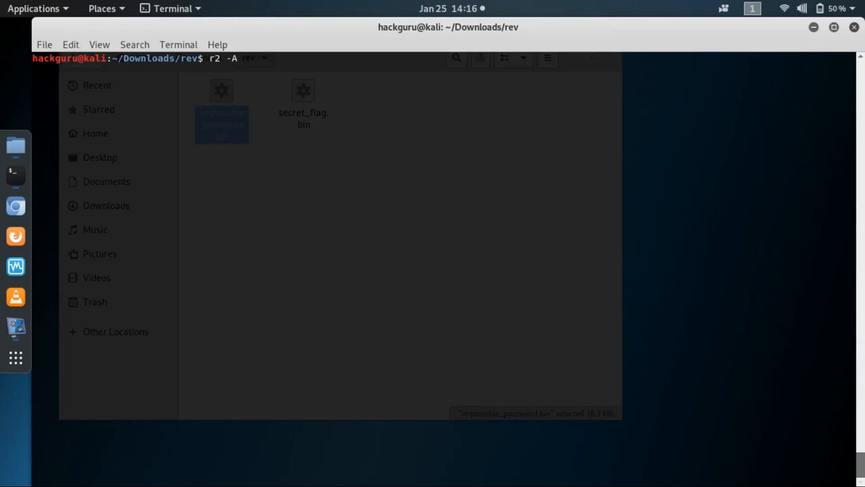
{"action": "key", "text": "Return"}
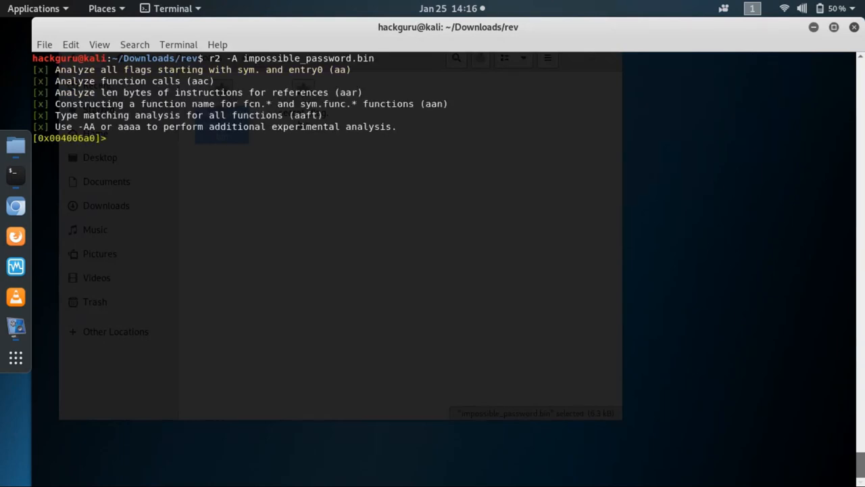
{"action": "type", "text": "pdf"}
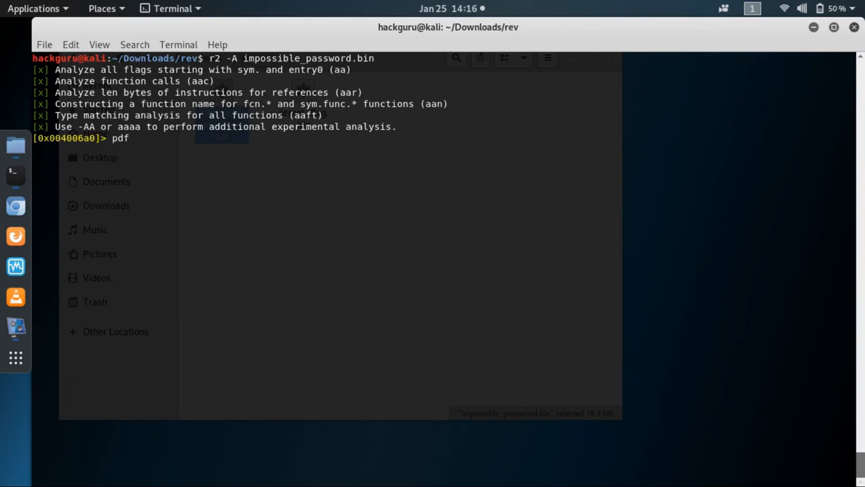
{"action": "key", "text": "Return"}
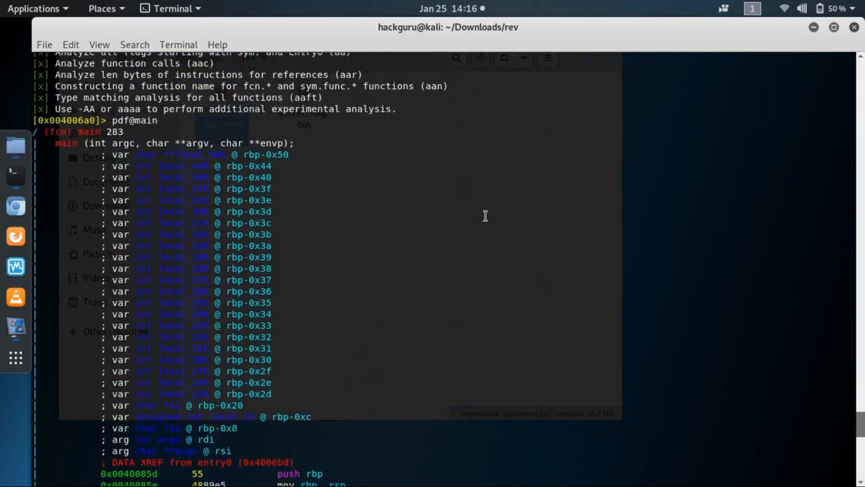
{"action": "scroll", "scroll_direction": "down", "scroll_amount": 3}
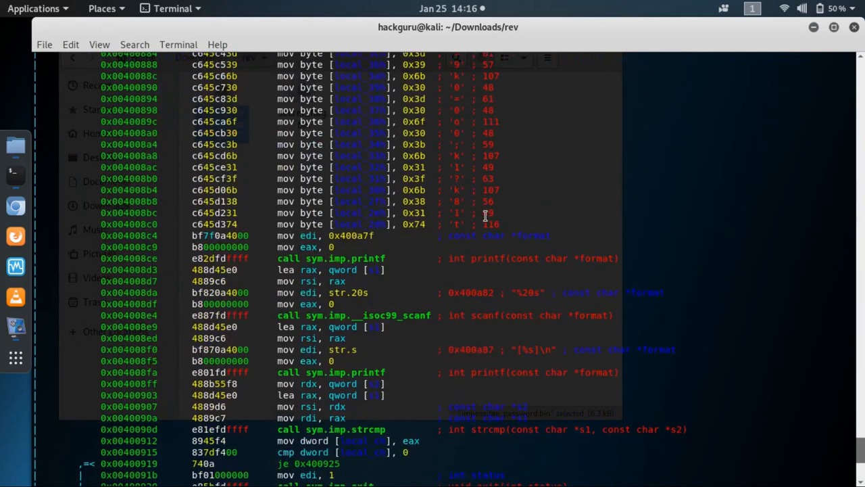
{"action": "scroll", "scroll_direction": "up", "scroll_amount": 3}
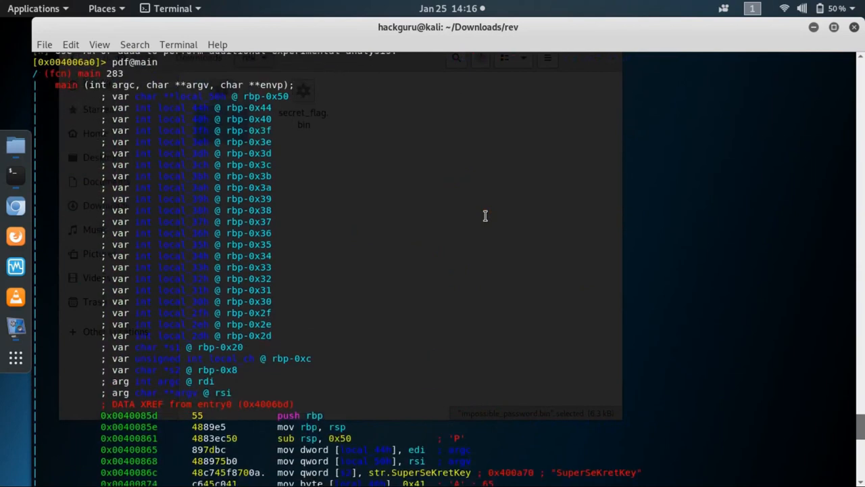
{"action": "scroll", "scroll_direction": "down", "scroll_amount": 3}
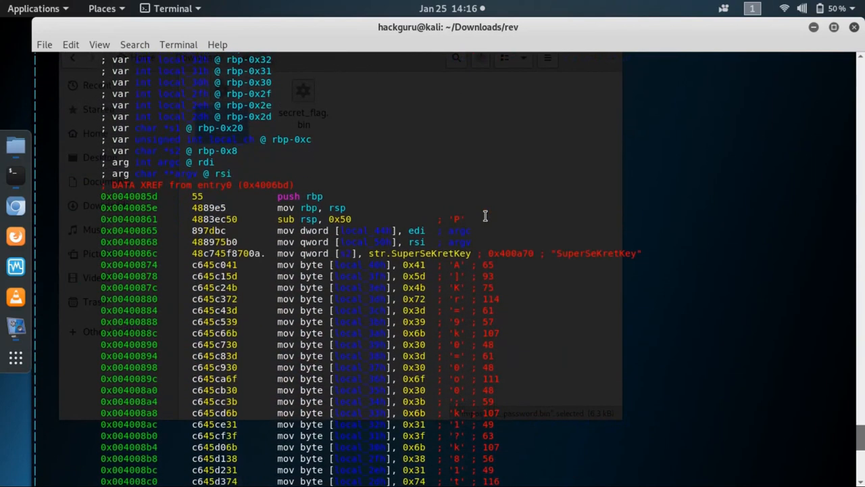
{"action": "scroll", "scroll_direction": "down", "scroll_amount": 3}
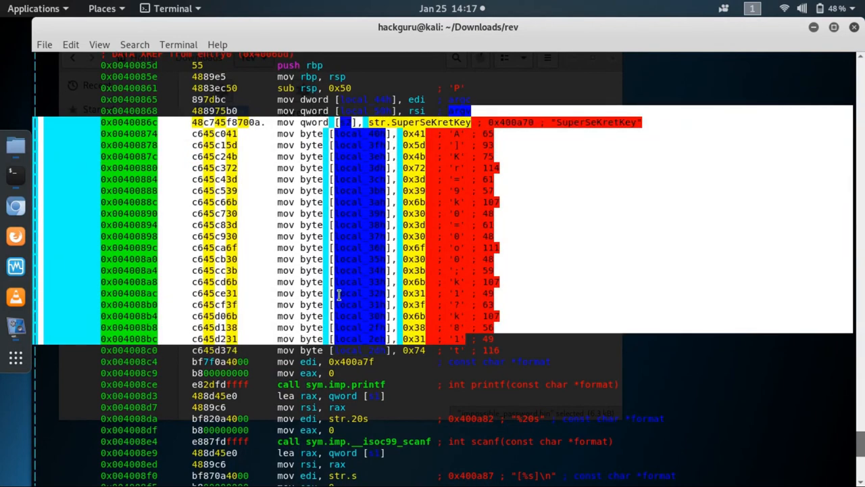
{"action": "scroll", "scroll_direction": "down", "scroll_amount": 3}
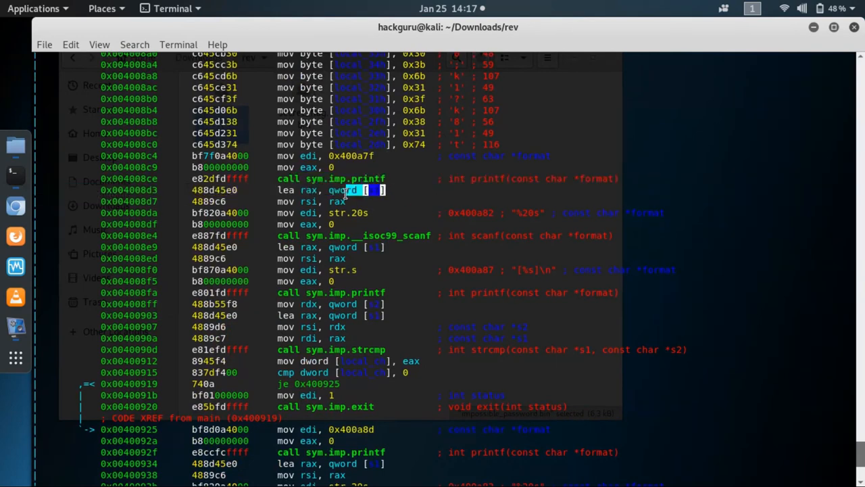
{"action": "scroll", "scroll_direction": "up", "scroll_amount": 3}
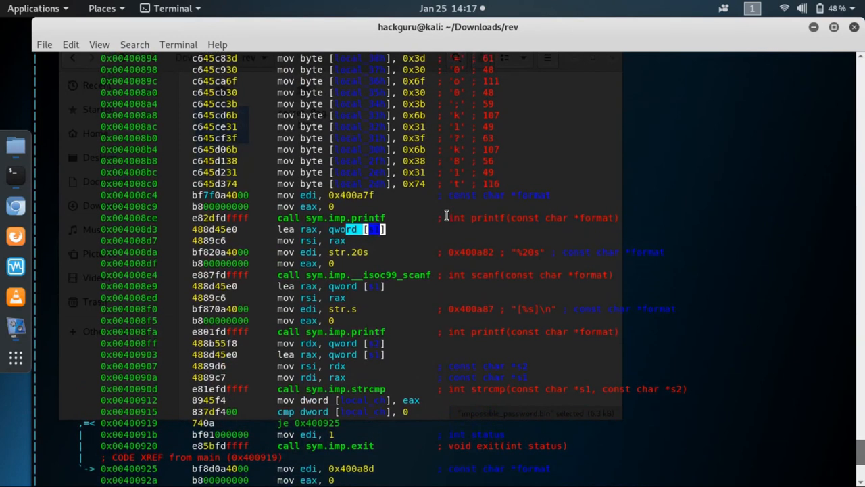
{"action": "scroll", "scroll_direction": "down", "scroll_amount": 3}
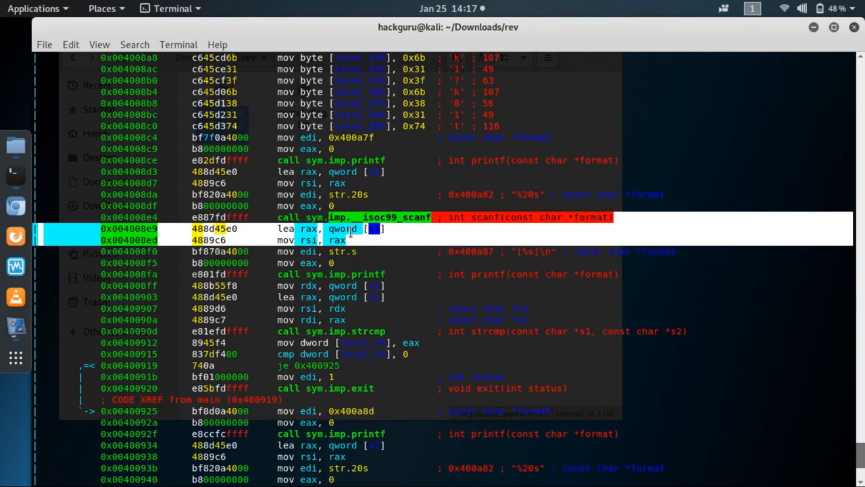
{"action": "scroll", "scroll_direction": "down", "scroll_amount": 3}
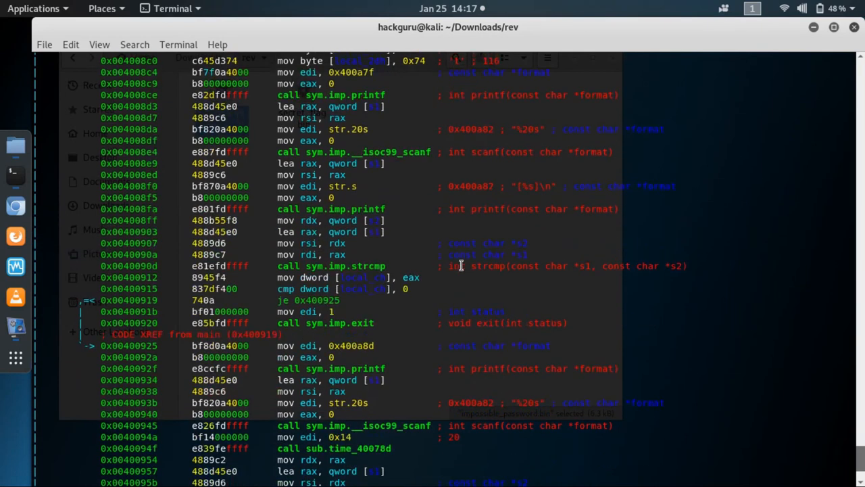
{"action": "left_click", "coordinate": [338, 209]}
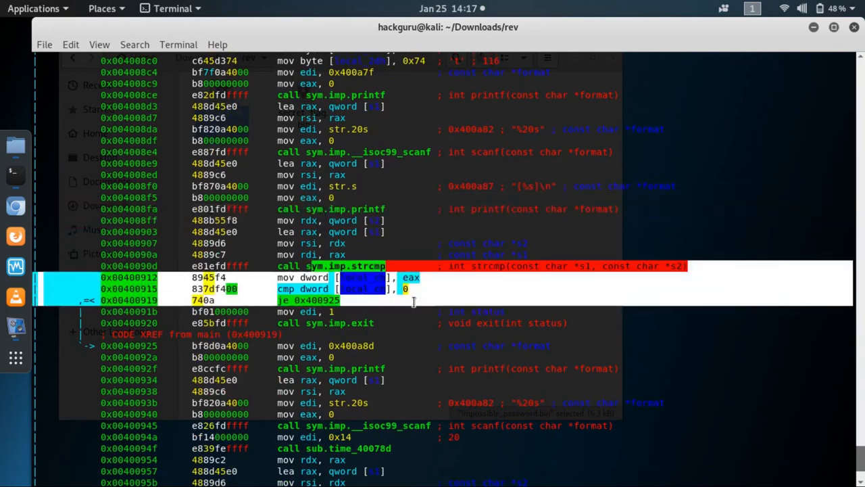
{"action": "scroll", "scroll_direction": "down", "scroll_amount": 3}
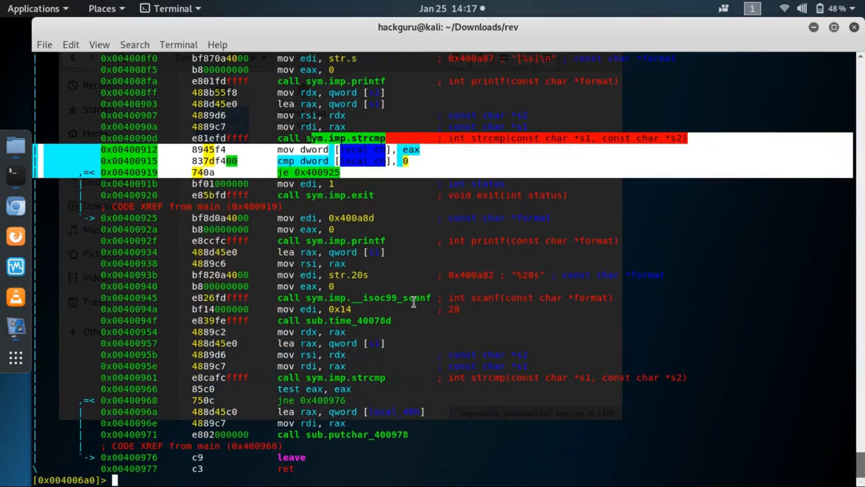
{"action": "scroll", "scroll_direction": "up", "scroll_amount": 3}
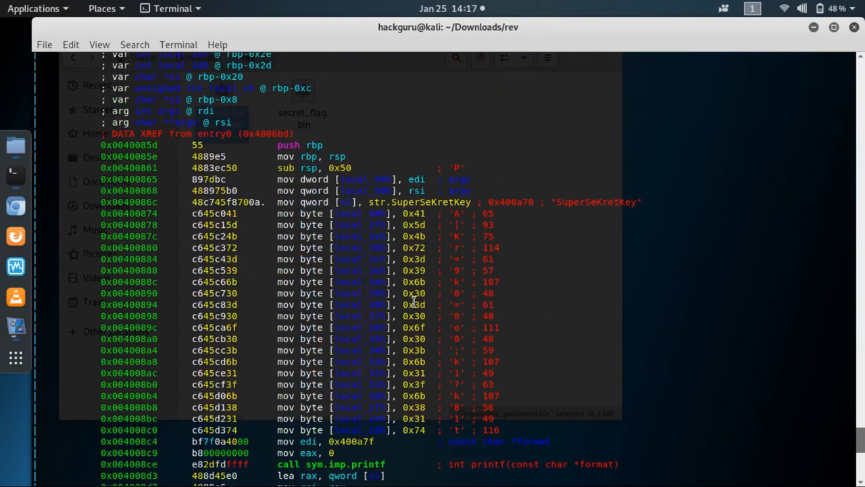
{"action": "scroll", "scroll_direction": "up", "scroll_amount": 3}
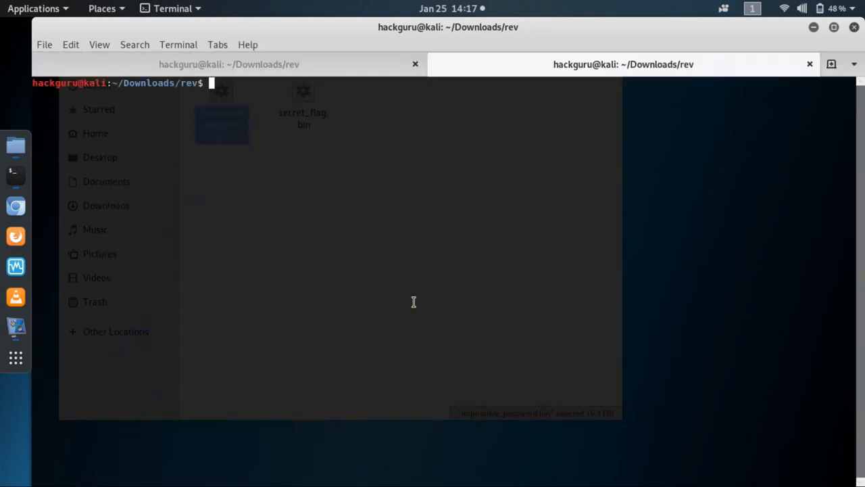
Make impossible_password.bin executable with chmod 755 and start entering ./impossible_password.bin
{"action": "type", "text": "chmod"}
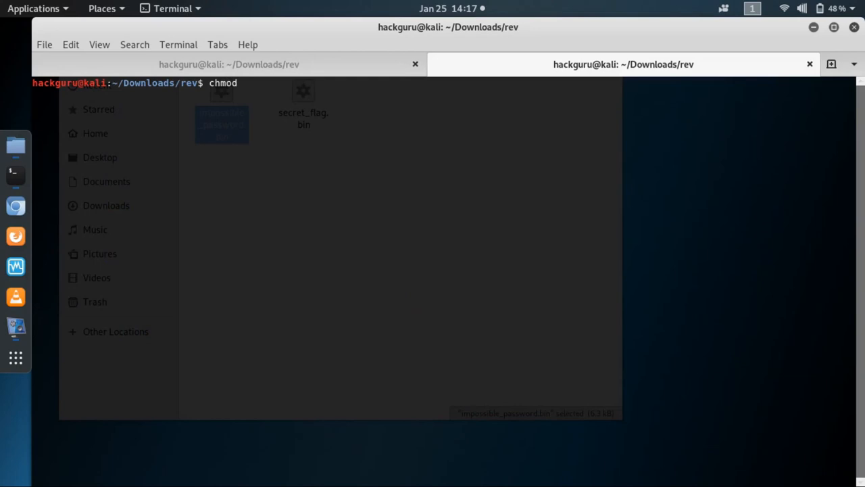
{"action": "type", "text": "755 impossible_password.bin"}
{"action": "type", "text": "./i"}
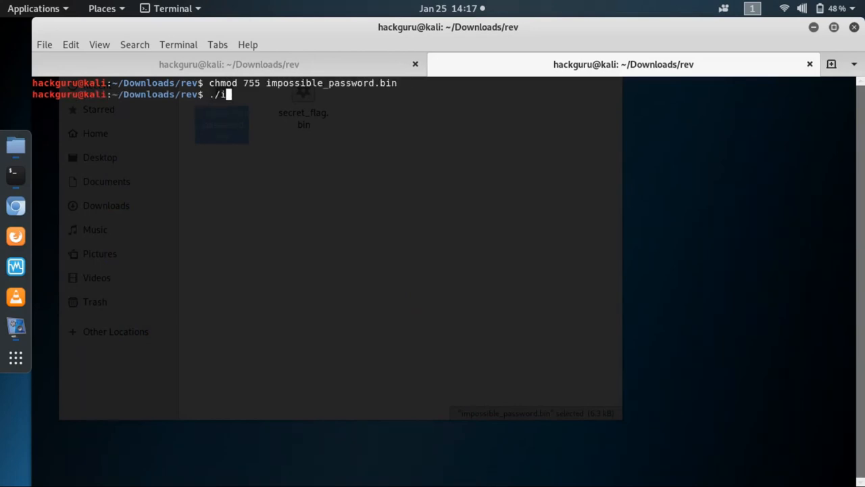
{"action": "type", "text": "mpossible_password.bin"}
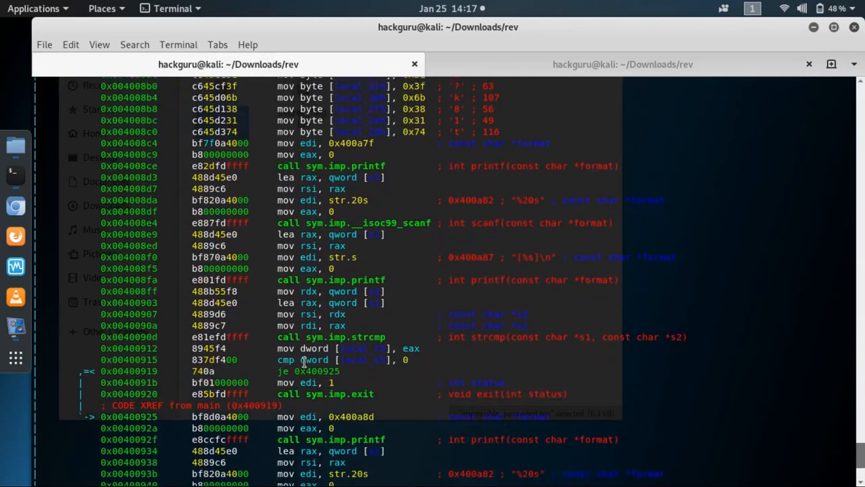
Locate main's strcmp call, its arguments and where the comparison result is stored
{"action": "scroll", "scroll_direction": "up", "scroll_amount": 3}
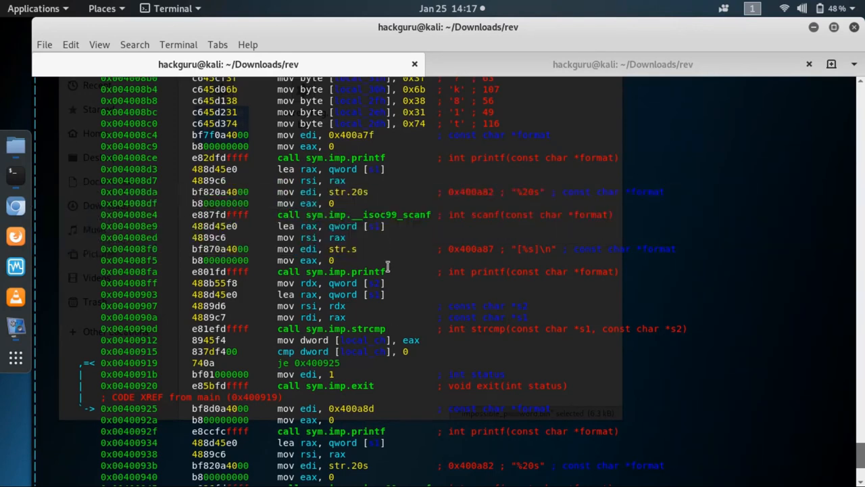
{"action": "scroll", "scroll_direction": "up", "scroll_amount": 3}
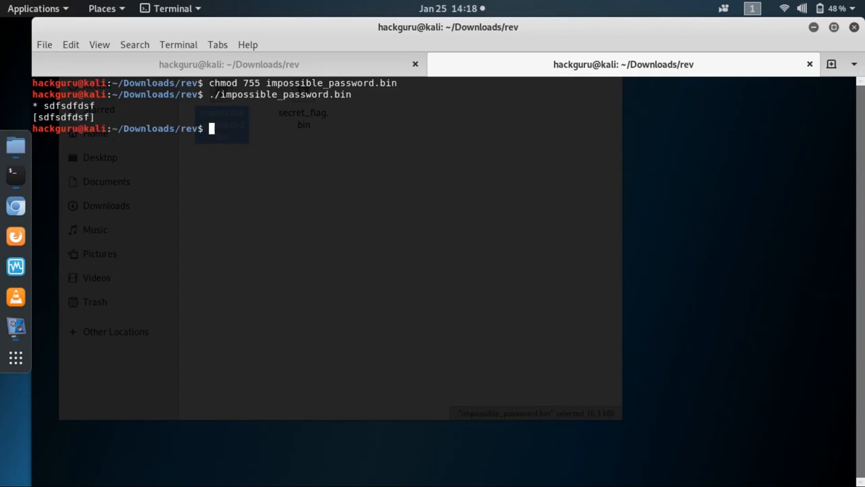
{"action": "mouse_move", "coordinate": [296, 113]}
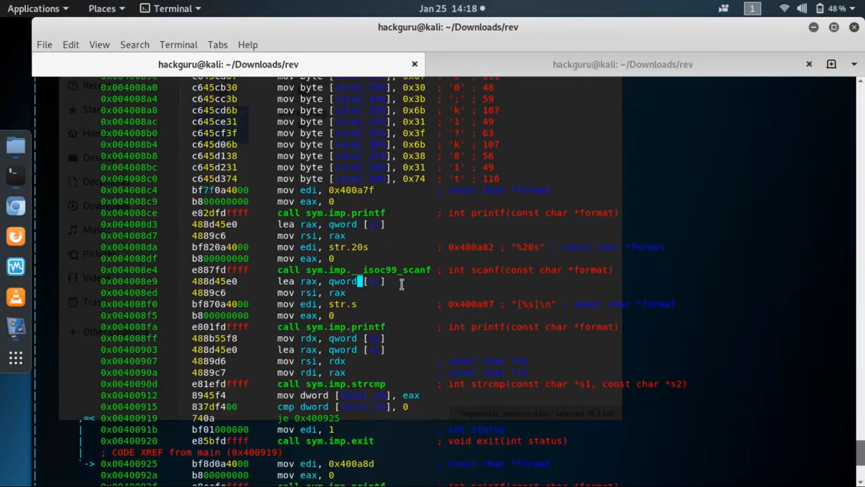
{"action": "scroll", "scroll_direction": "down", "scroll_amount": 3}
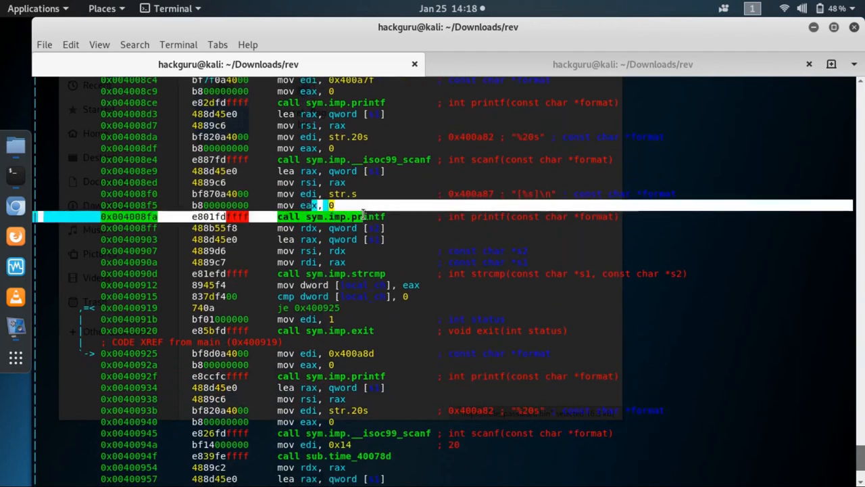
{"action": "mouse_move", "coordinate": [571, 79]}
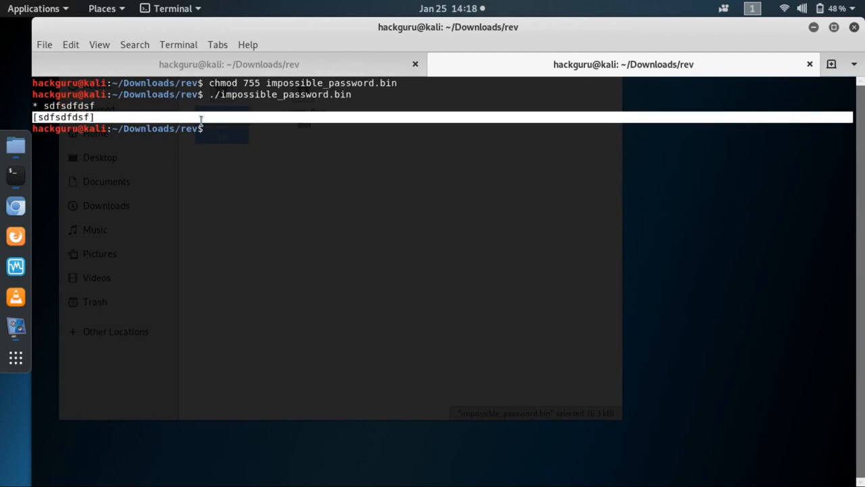
{"action": "mouse_move", "coordinate": [305, 77]}
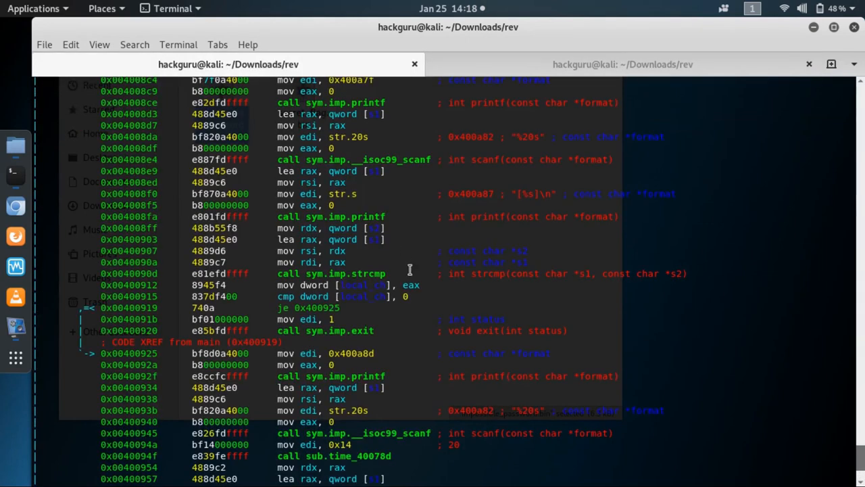
{"action": "mouse_move", "coordinate": [376, 247]}
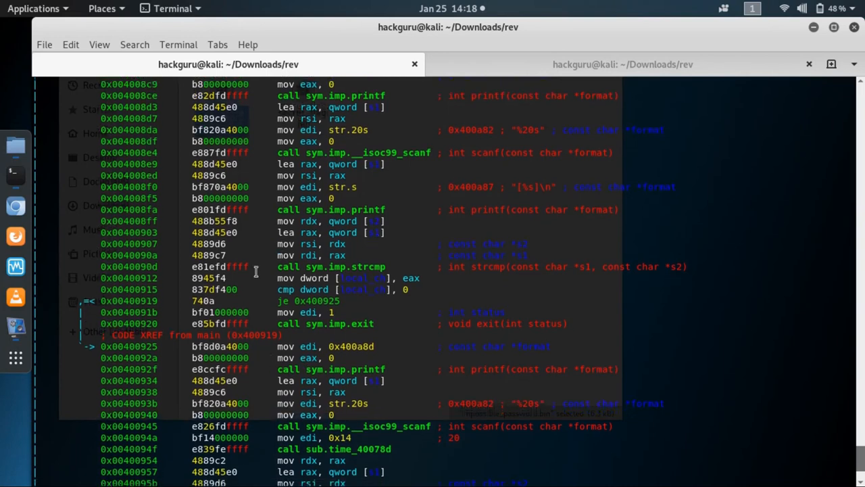
{"action": "double_click", "coordinate": [311, 255]}
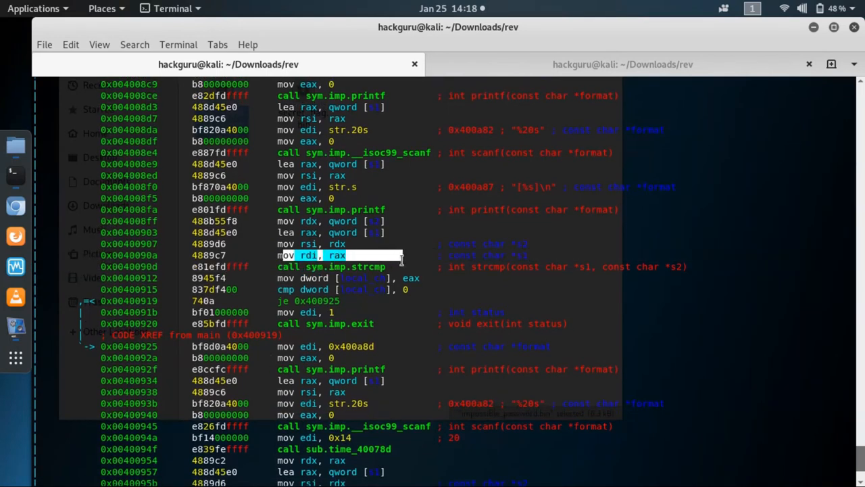
{"action": "scroll", "scroll_direction": "down", "scroll_amount": 3}
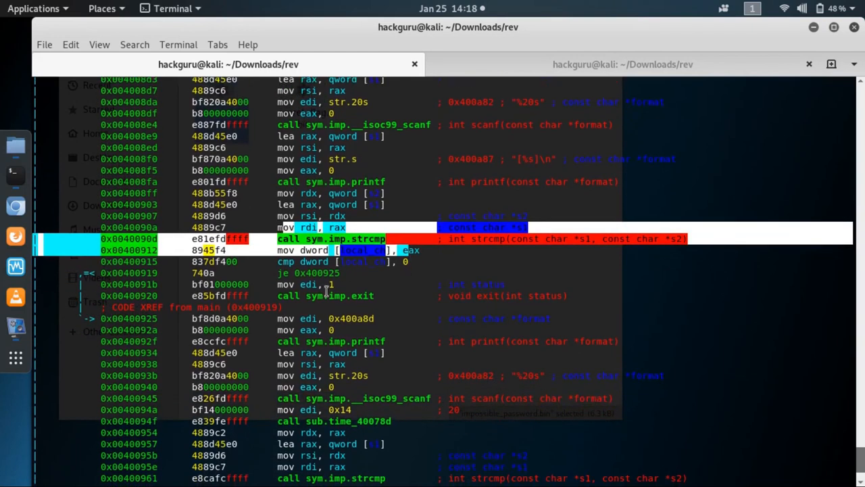
{"action": "left_click", "coordinate": [339, 295]}
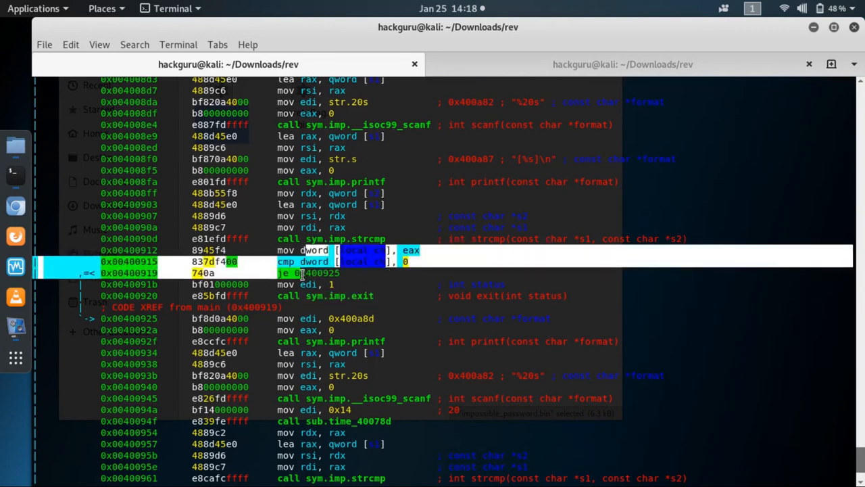
{"action": "mouse_move", "coordinate": [392, 299]}
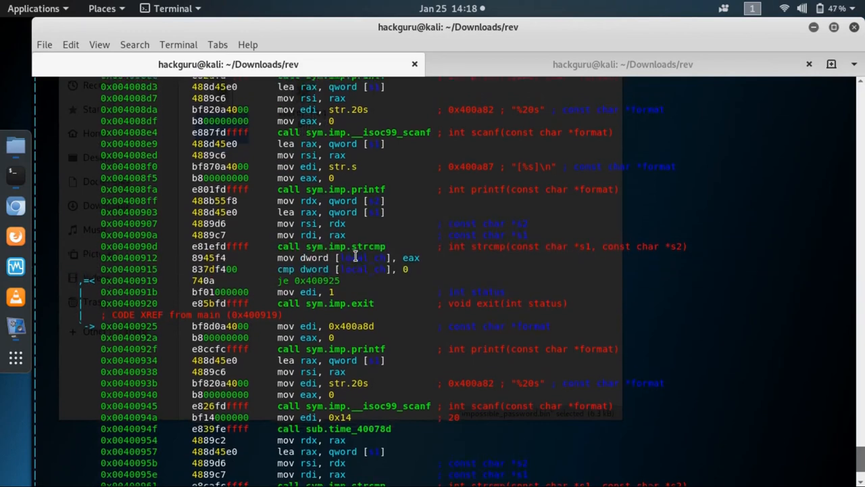
{"action": "scroll", "scroll_direction": "up", "scroll_amount": 3}
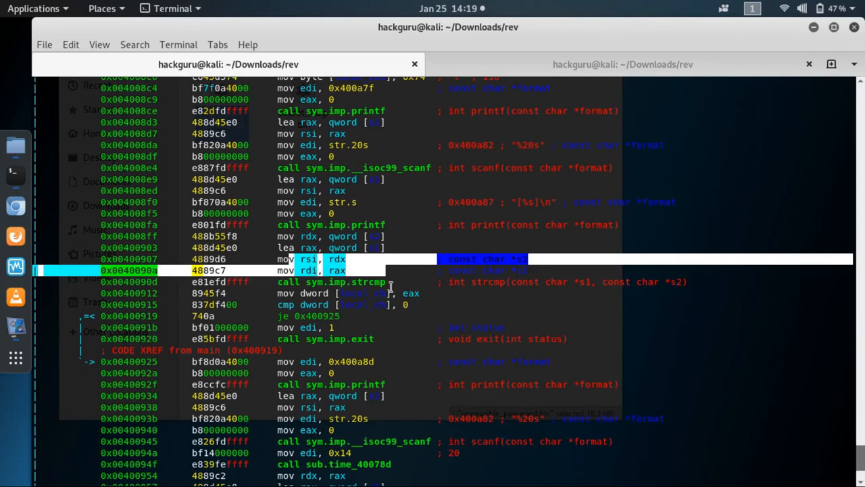
{"action": "mouse_move", "coordinate": [385, 285]}
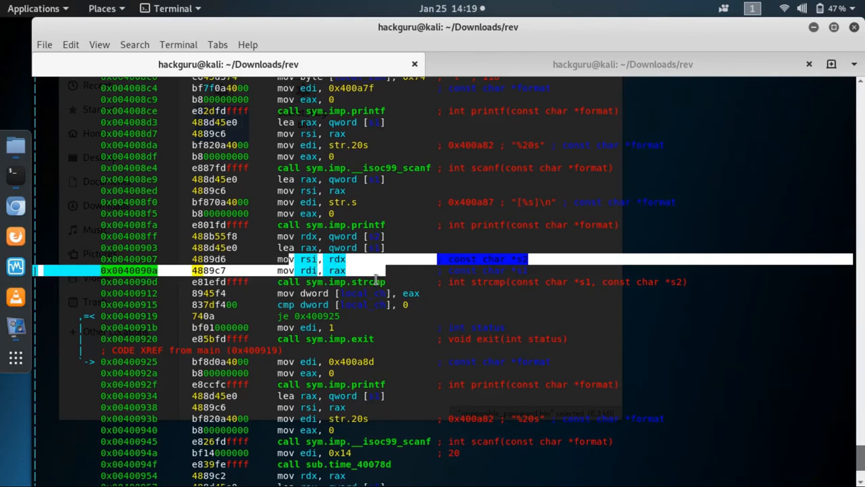
{"action": "left_click", "coordinate": [344, 282]}
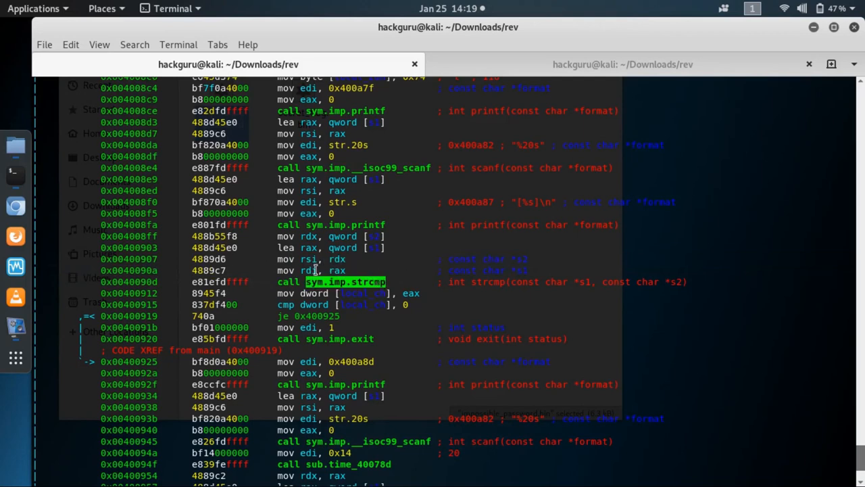
{"action": "mouse_move", "coordinate": [422, 291]}
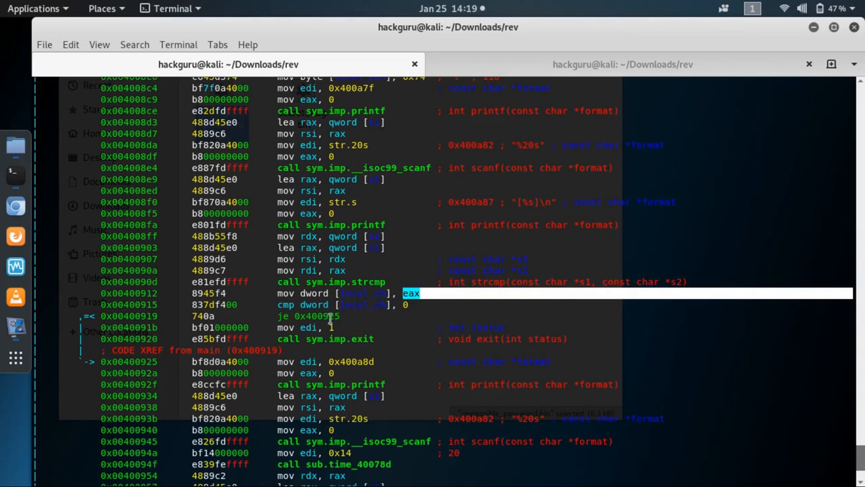
{"action": "left_click", "coordinate": [358, 304]}
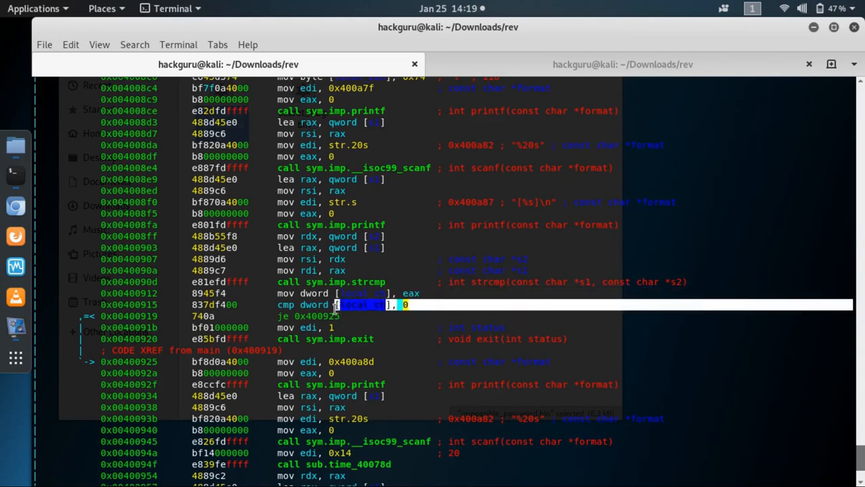
{"action": "mouse_move", "coordinate": [304, 293]}
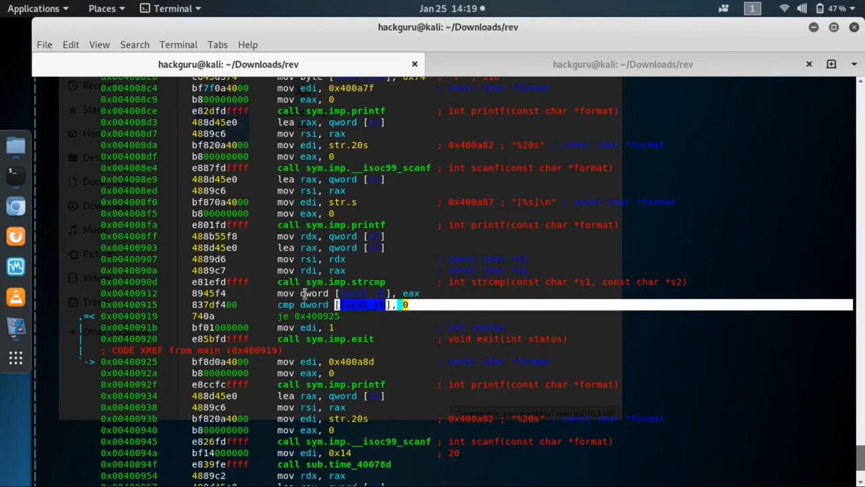
{"action": "scroll", "scroll_direction": "up", "scroll_amount": 3}
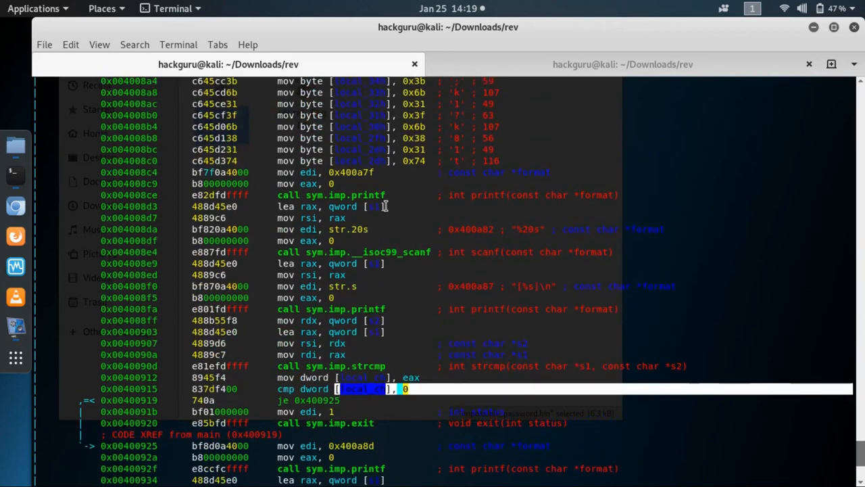
{"action": "scroll", "scroll_direction": "up", "scroll_amount": 3}
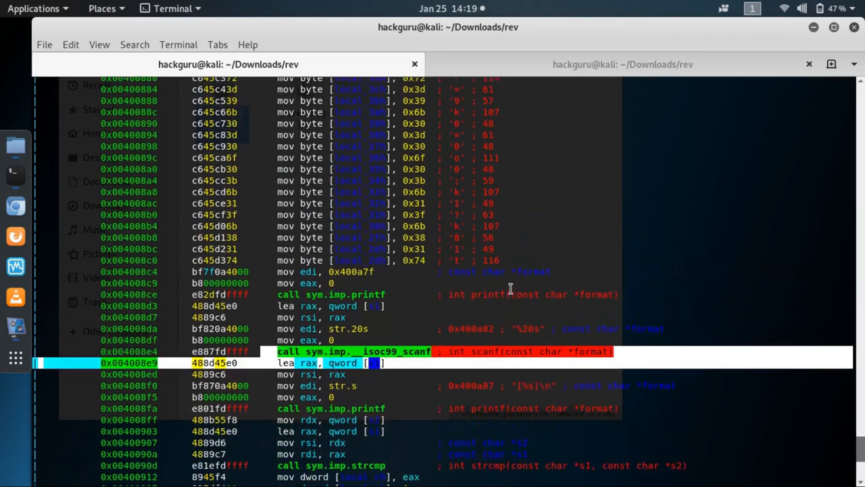
{"action": "scroll", "scroll_direction": "up", "scroll_amount": 3}
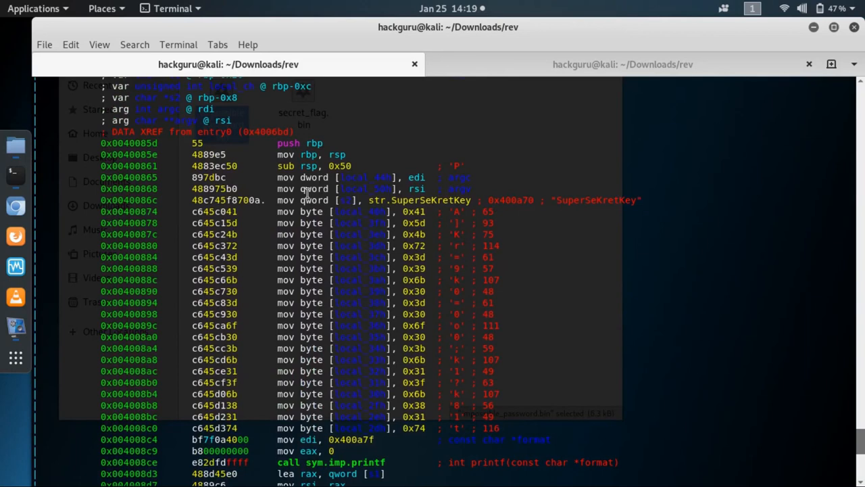
{"action": "double_click", "coordinate": [419, 200]}
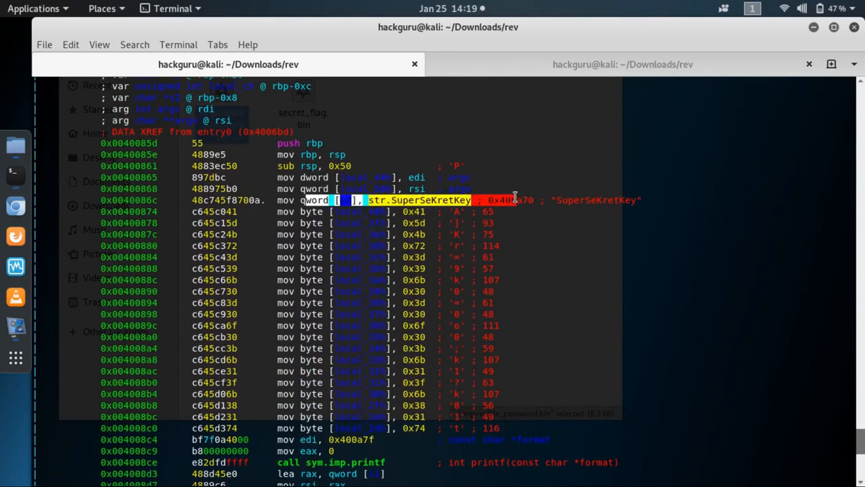
{"action": "scroll", "scroll_direction": "down", "scroll_amount": 3}
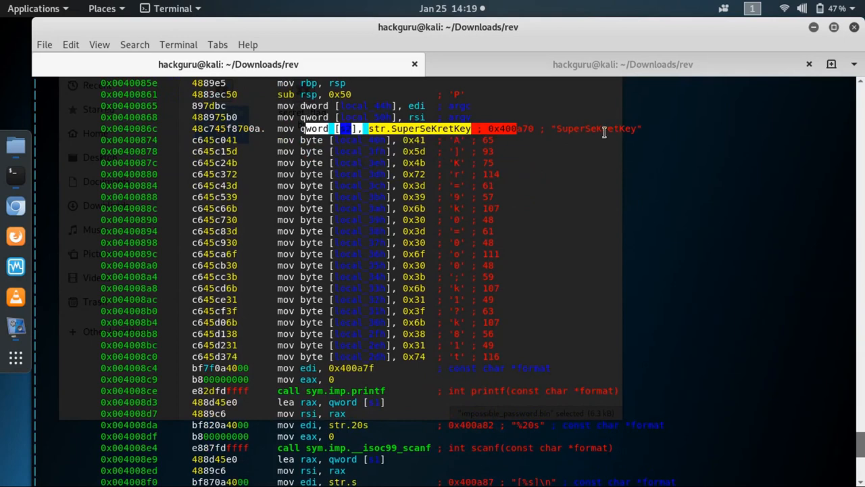
{"action": "right_click", "coordinate": [601, 131]}
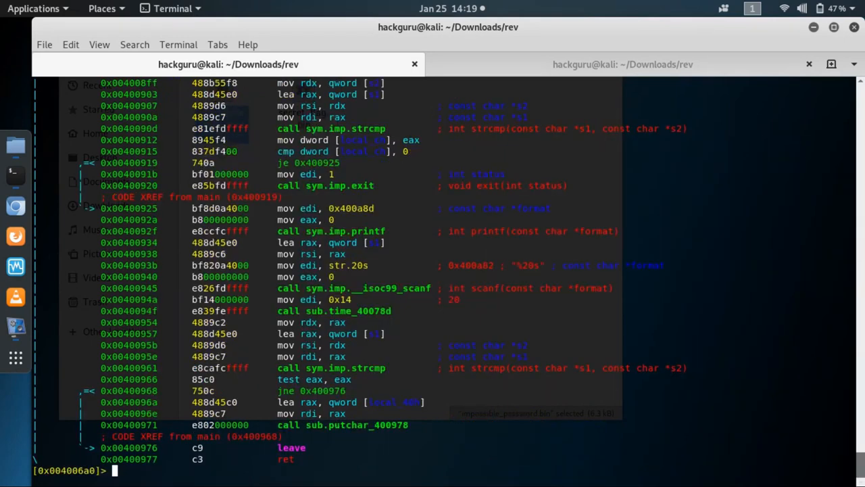
{"action": "left_click", "coordinate": [621, 64]}
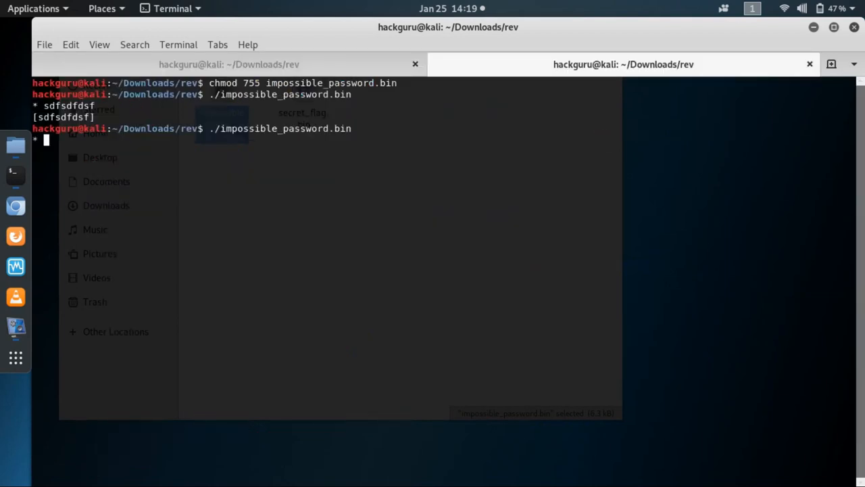
{"action": "type", "text": "SuperSeKretKey"}
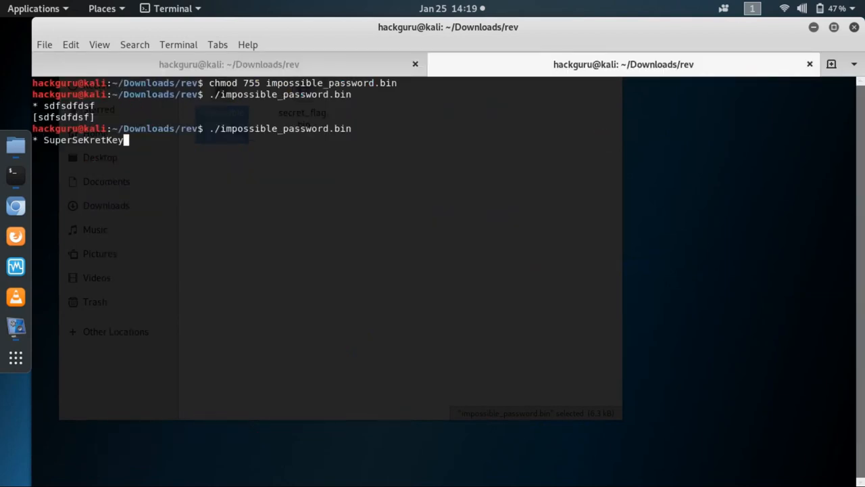
{"action": "key", "text": "Return"}
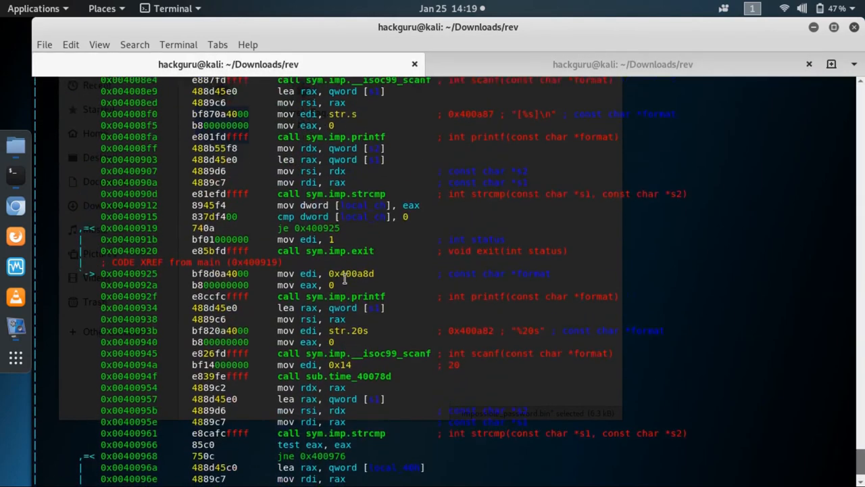
Scroll to the end of main and mark the second %20s scanf format string
{"action": "scroll", "scroll_direction": "up", "scroll_amount": 3}
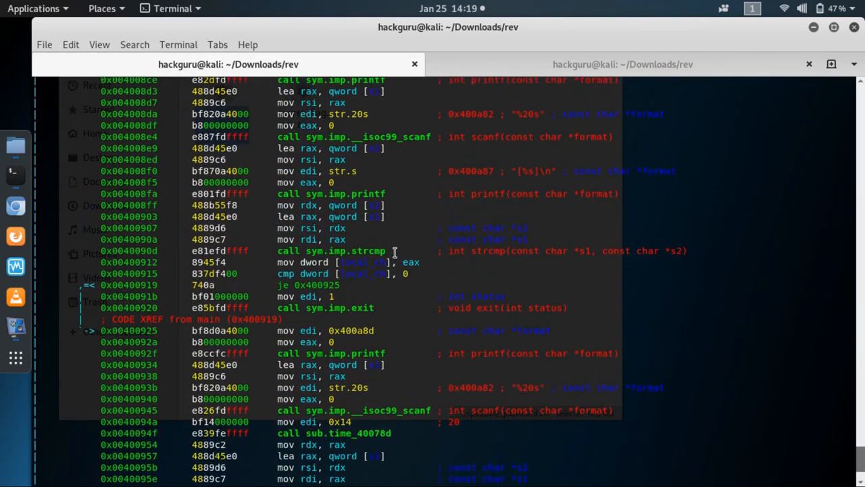
{"action": "mouse_move", "coordinate": [375, 255]}
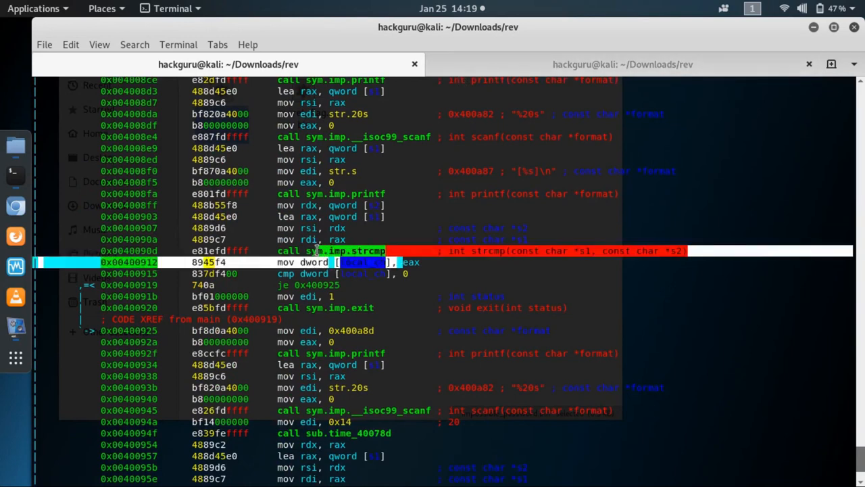
{"action": "scroll", "scroll_direction": "down", "scroll_amount": 3}
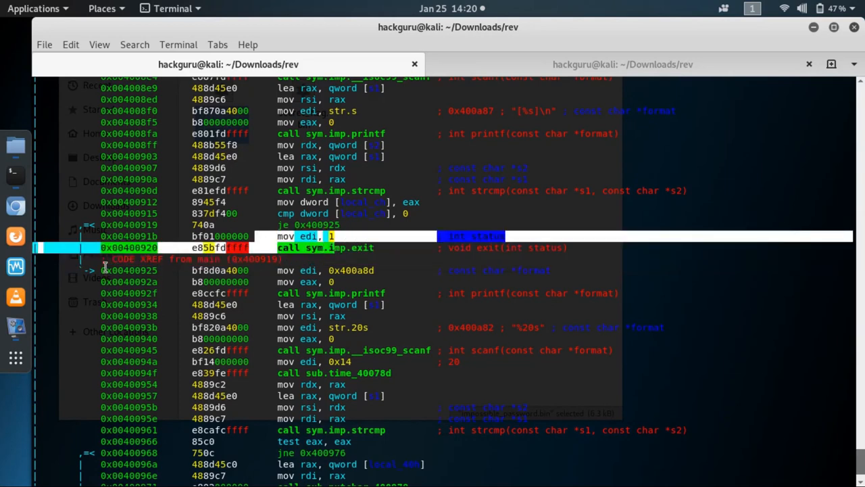
{"action": "scroll", "scroll_direction": "down", "scroll_amount": 3}
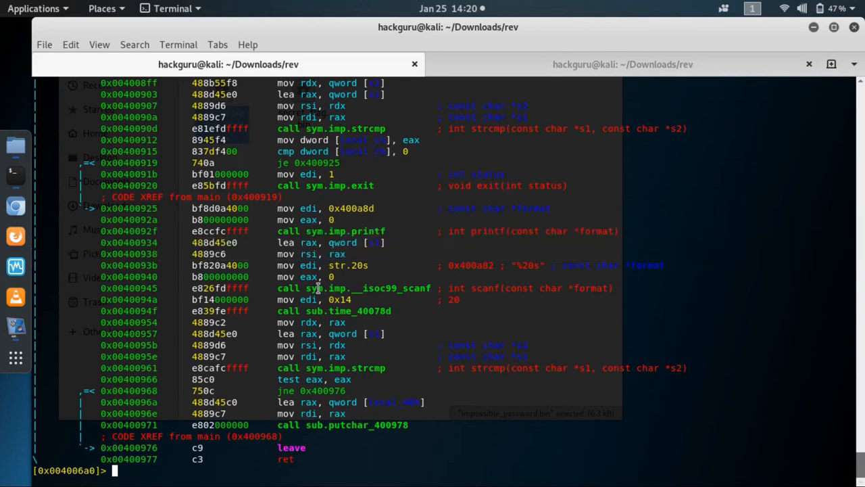
{"action": "double_click", "coordinate": [358, 288]}
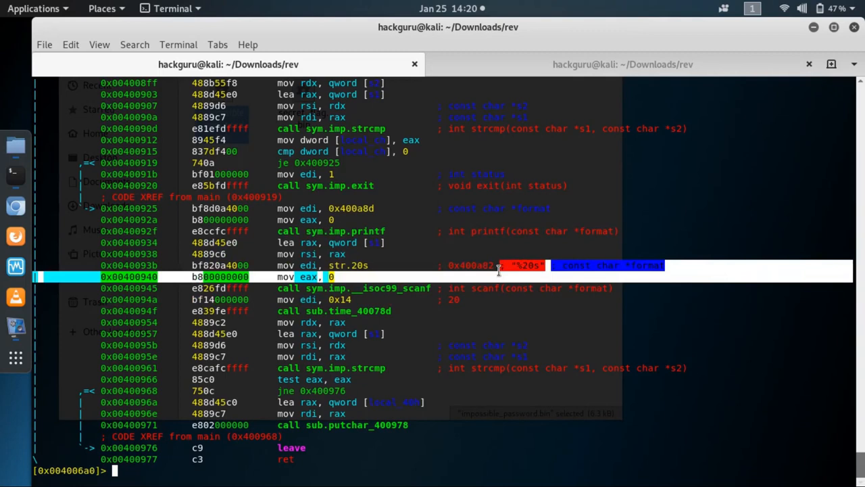
{"action": "mouse_move", "coordinate": [567, 53]}
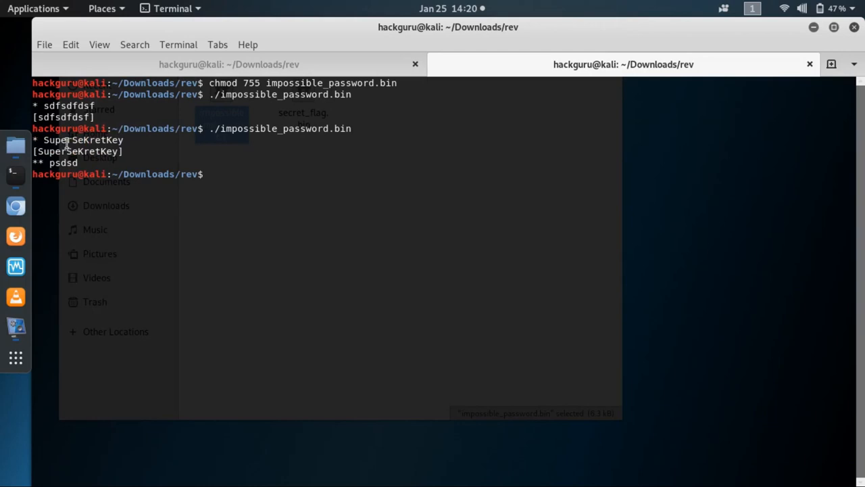
Mark the sub.time_40078d call in main's disassembly
{"action": "double_click", "coordinate": [83, 140]}
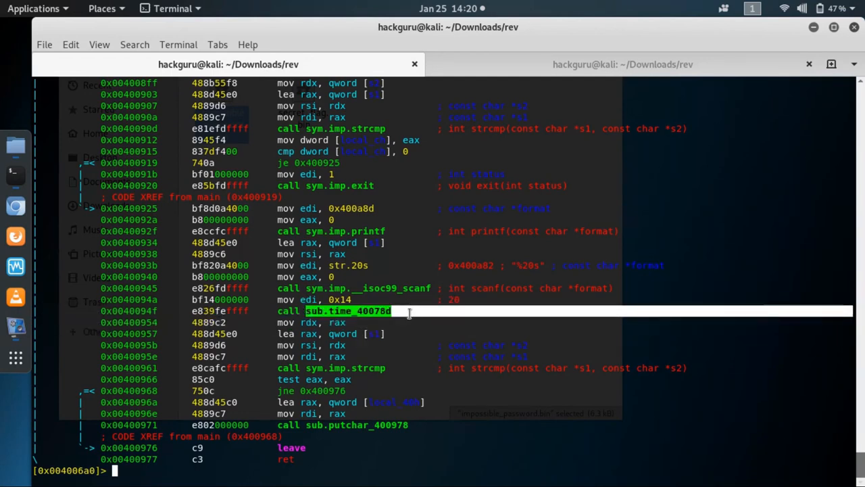
{"action": "mouse_move", "coordinate": [336, 322]}
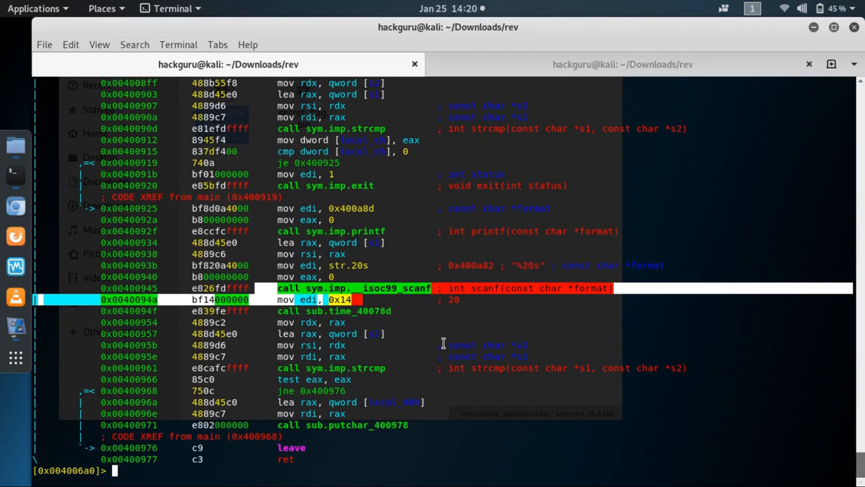
{"action": "mouse_move", "coordinate": [302, 372]}
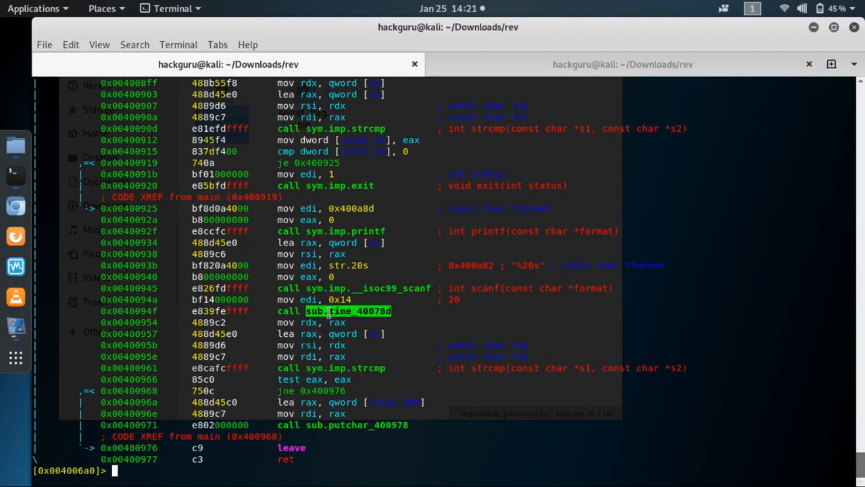
Type 's tim' at the r2 prompt to seek toward sub.time_40078d with autocomplete
{"action": "type", "text": "s"}
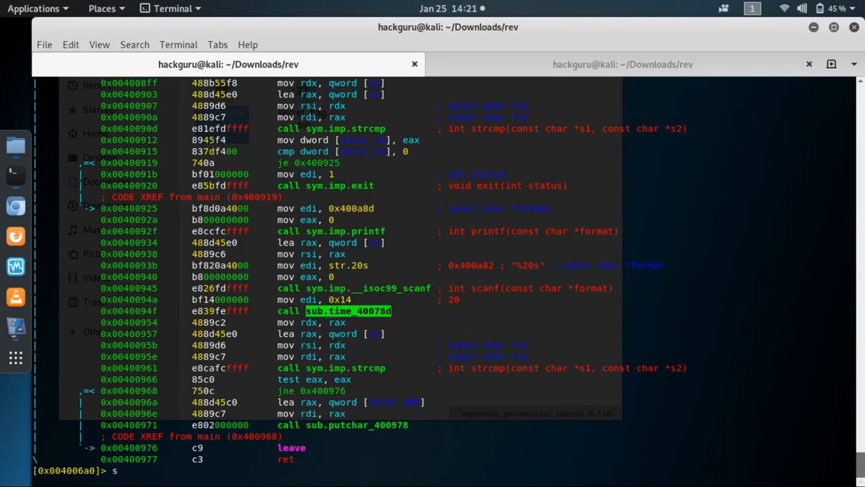
{"action": "type", "text": "tim"}
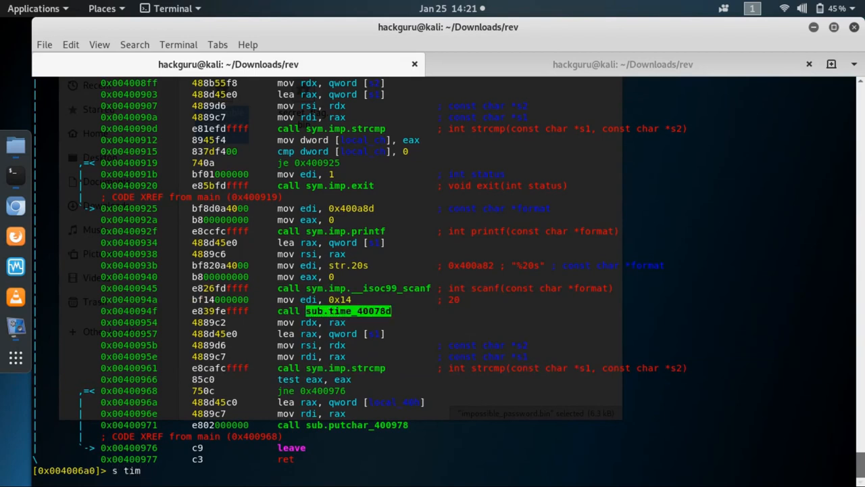
{"action": "key", "text": "BackSpace"}
{"action": "type", "text": "s sub."}
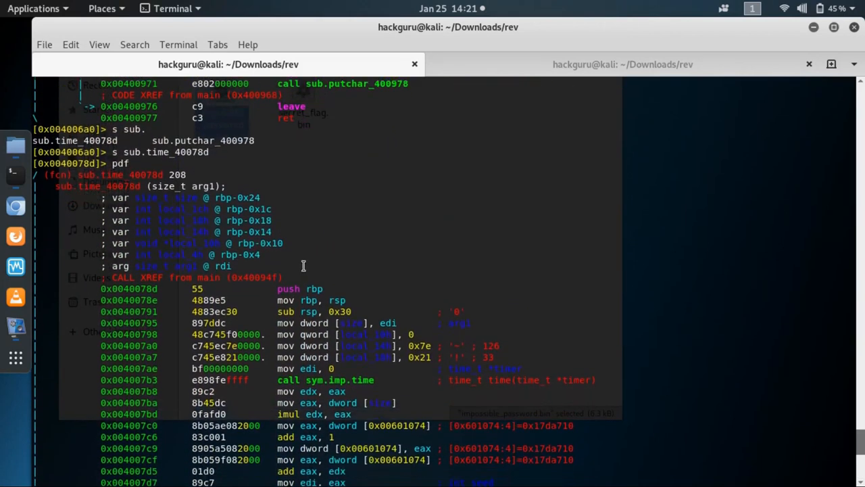
Scroll through sub.time_40078d's srand/malloc/rand loop and main's tail feeding the second strcmp
{"action": "scroll", "scroll_direction": "up", "scroll_amount": 3}
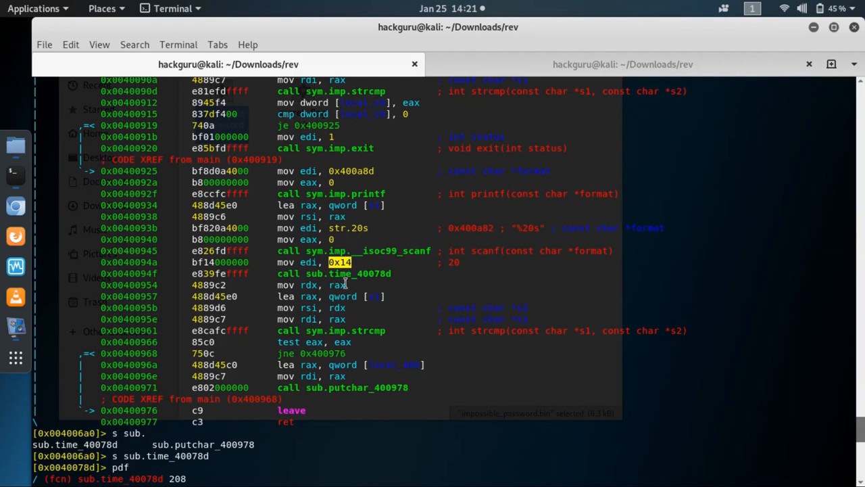
{"action": "mouse_move", "coordinate": [434, 311]}
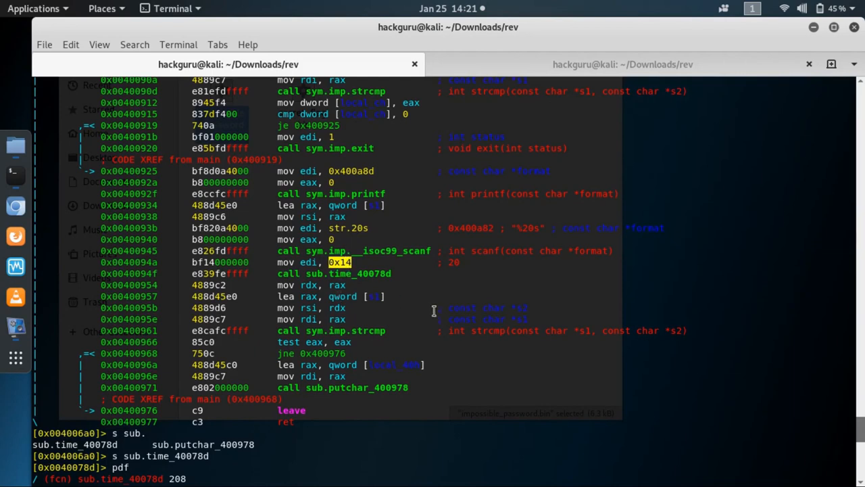
{"action": "scroll", "scroll_direction": "down", "scroll_amount": 3}
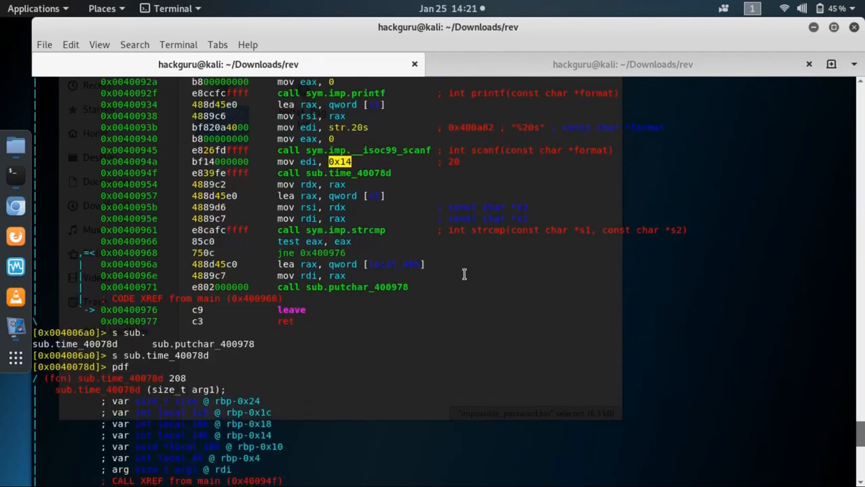
{"action": "scroll", "scroll_direction": "down", "scroll_amount": 3}
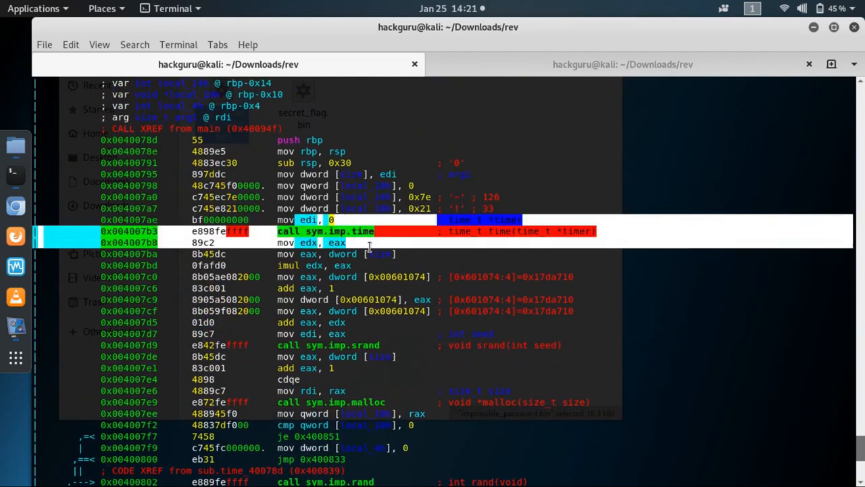
{"action": "scroll", "scroll_direction": "down", "scroll_amount": 3}
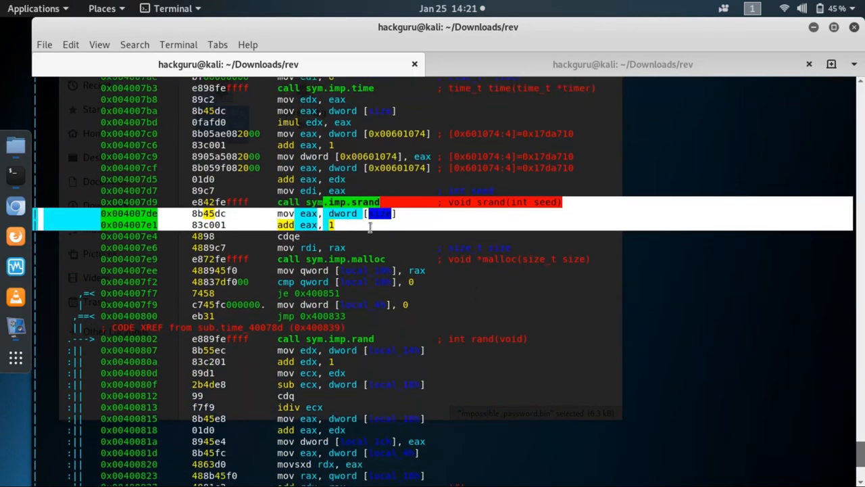
{"action": "scroll", "scroll_direction": "up", "scroll_amount": 3}
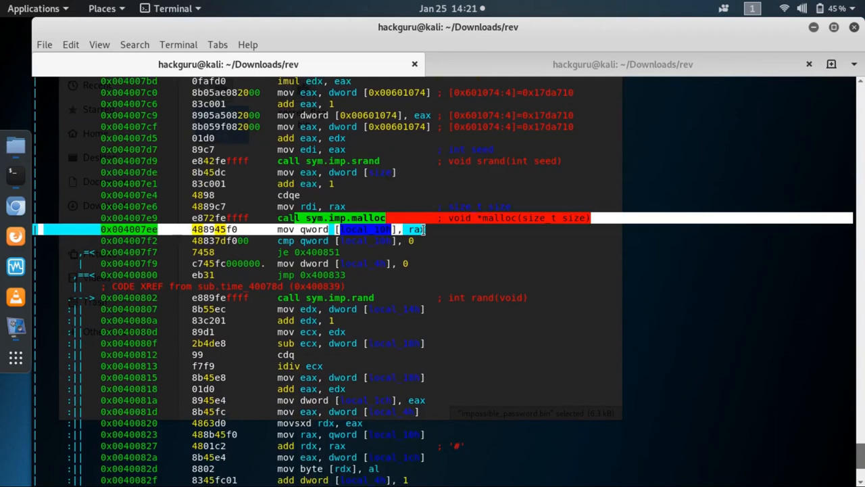
{"action": "mouse_move", "coordinate": [424, 340]}
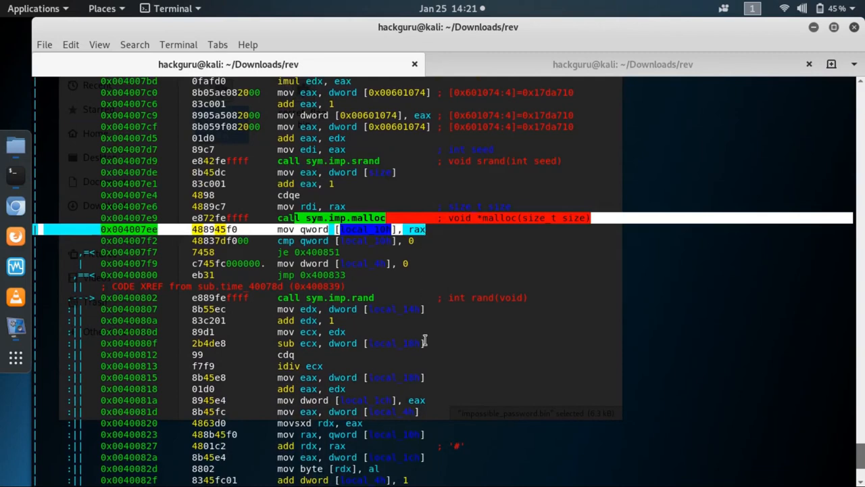
{"action": "scroll", "scroll_direction": "down", "scroll_amount": 3}
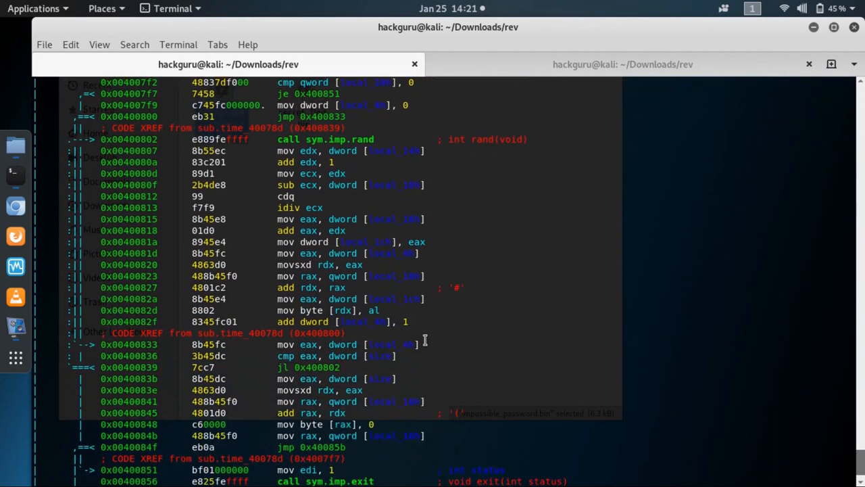
{"action": "scroll", "scroll_direction": "down", "scroll_amount": 3}
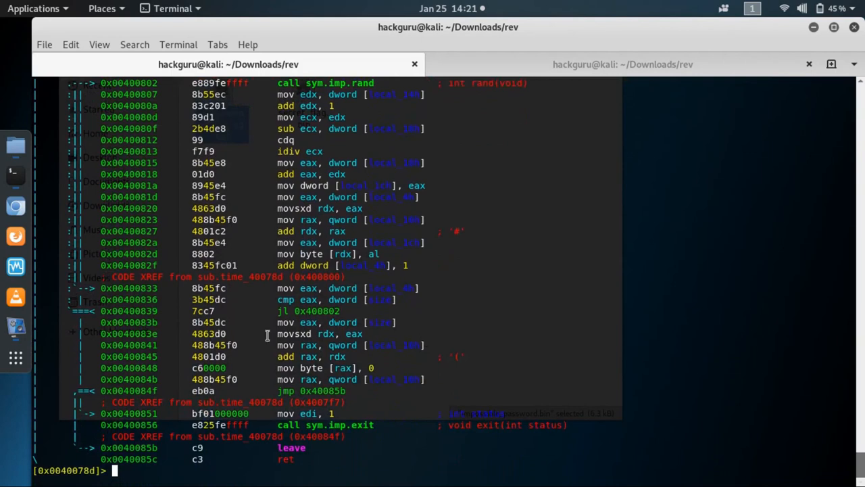
{"action": "scroll", "scroll_direction": "up", "scroll_amount": 3}
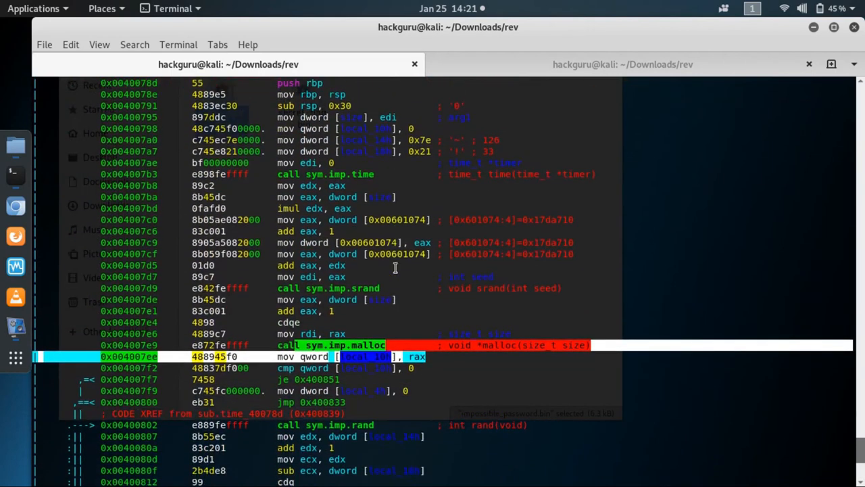
{"action": "scroll", "scroll_direction": "down", "scroll_amount": 3}
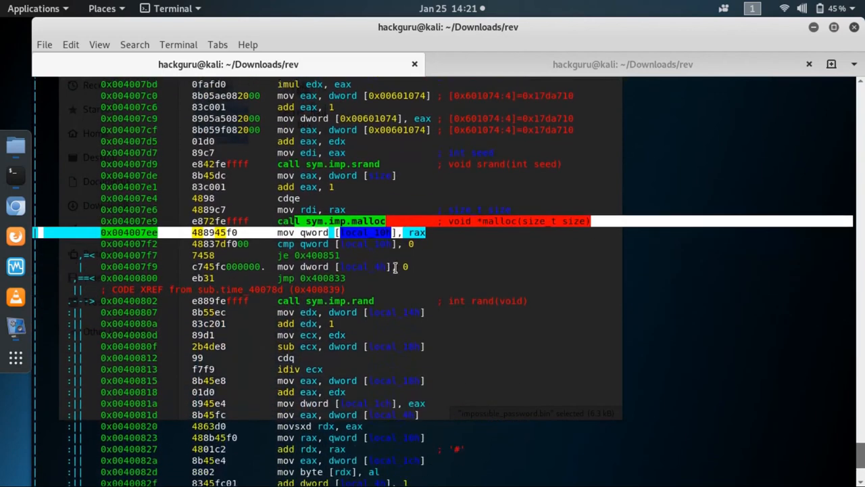
{"action": "scroll", "scroll_direction": "down", "scroll_amount": 3}
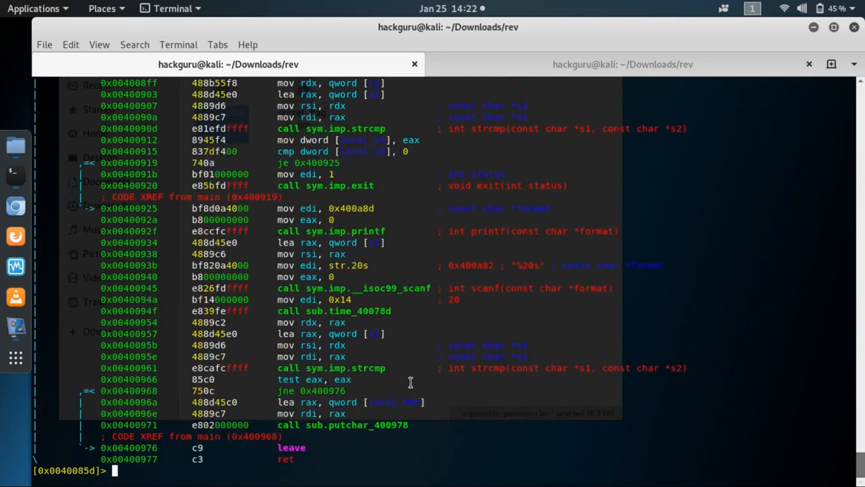
{"action": "mouse_move", "coordinate": [264, 379]}
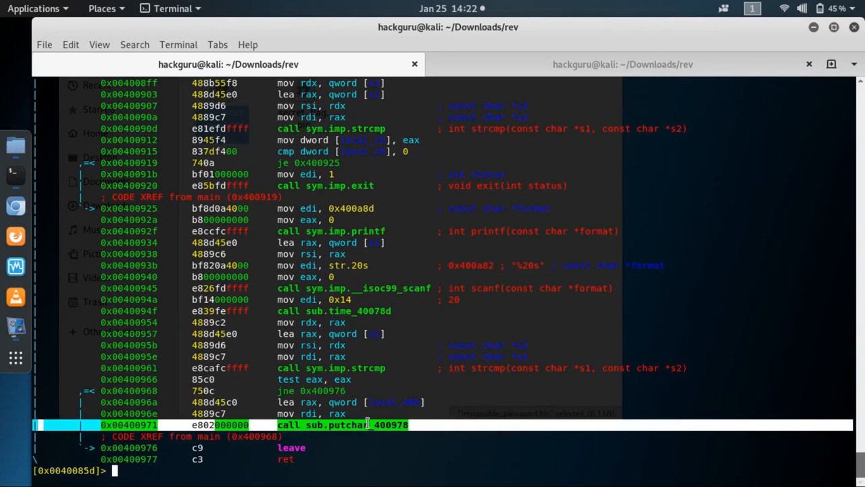
{"action": "mouse_move", "coordinate": [290, 365]}
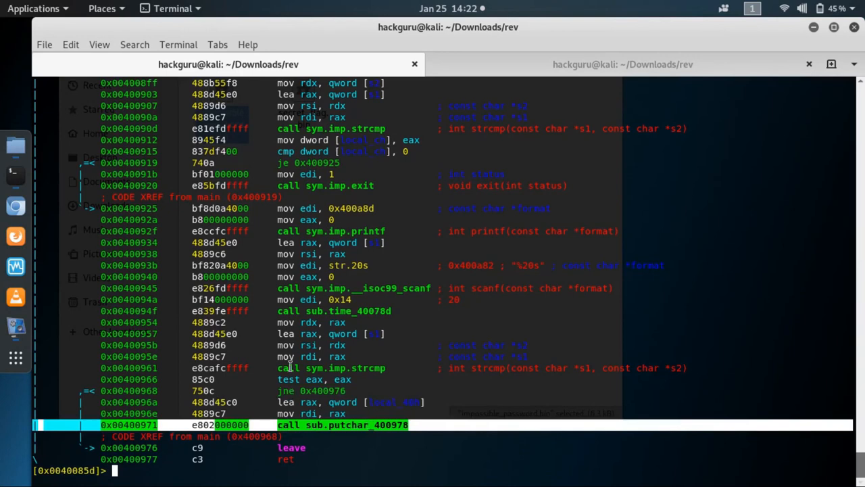
{"action": "mouse_move", "coordinate": [274, 384]}
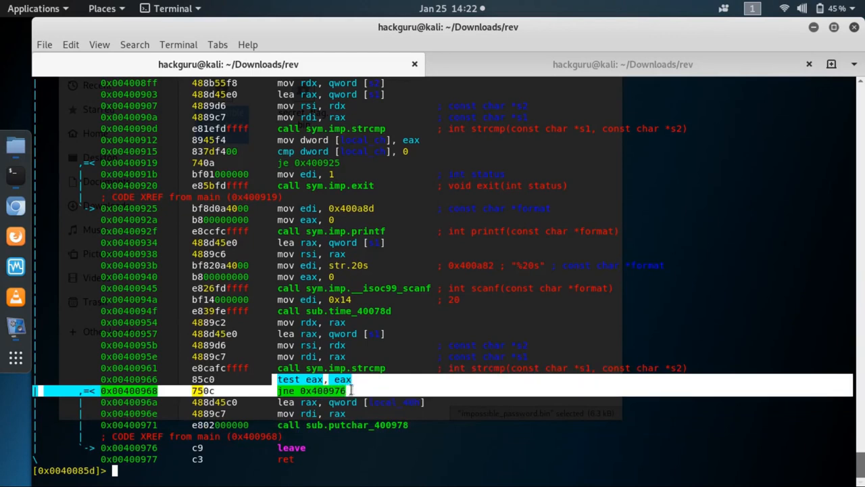
{"action": "mouse_move", "coordinate": [434, 464]}
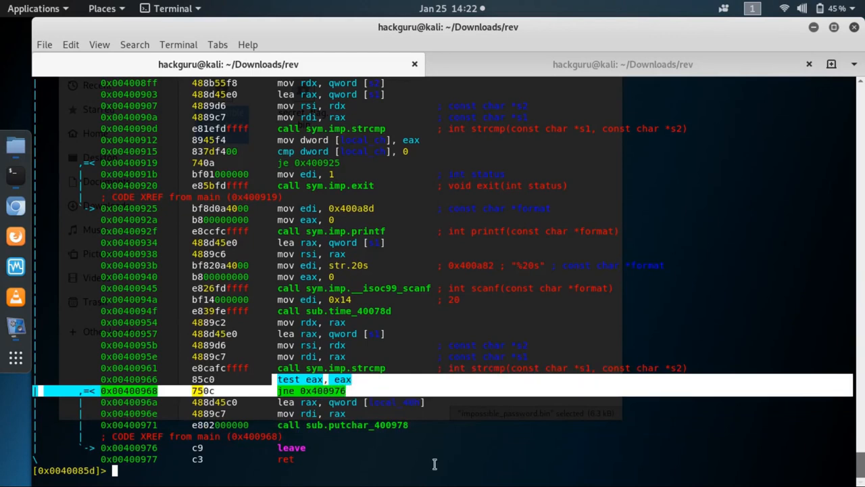
{"action": "mouse_move", "coordinate": [347, 299]}
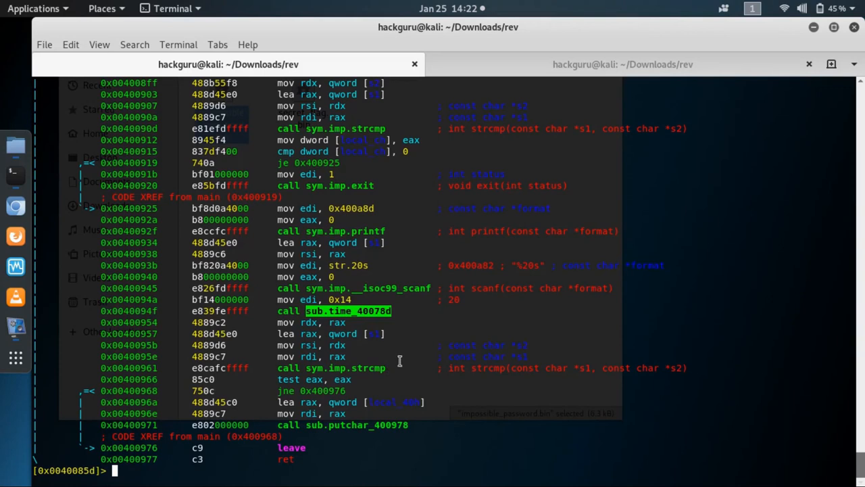
{"action": "mouse_move", "coordinate": [278, 384]}
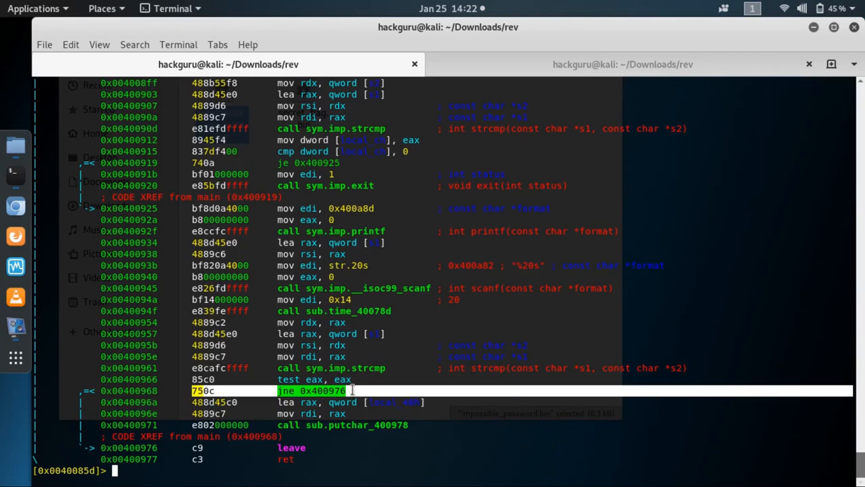
{"action": "mouse_move", "coordinate": [310, 394]}
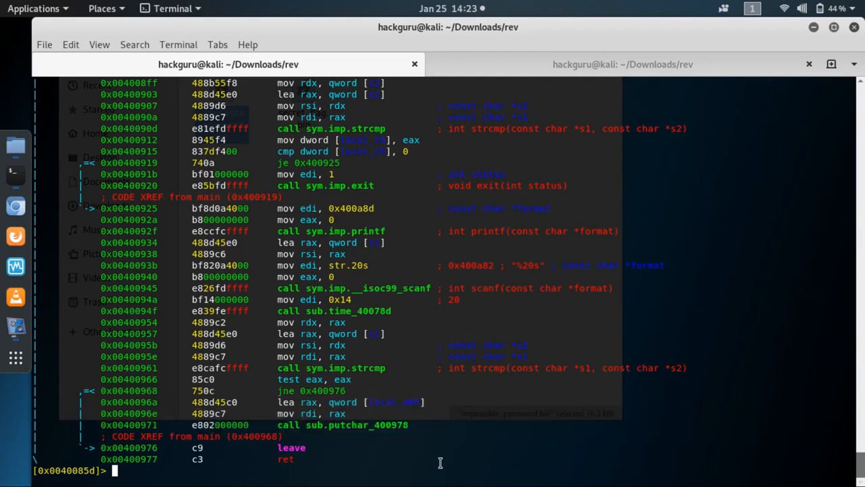
Reopen impossible_password.bin with write access using oo+
{"action": "type", "text": "oo"}
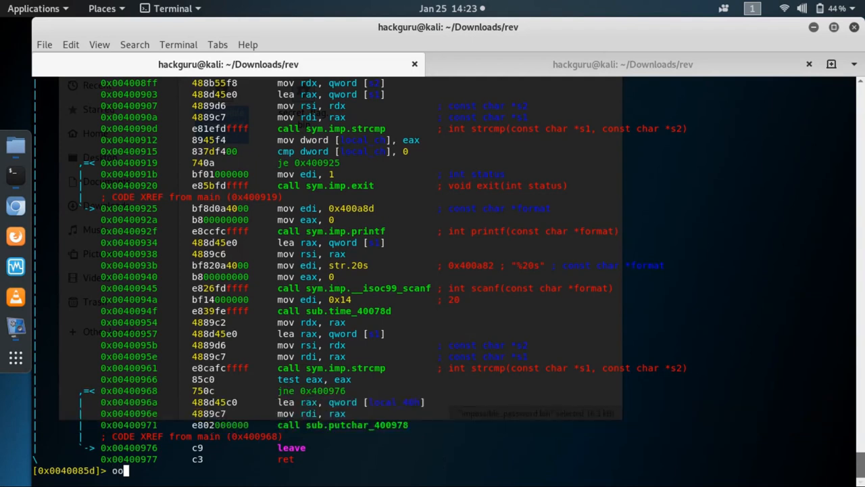
{"action": "type", "text": "+"}
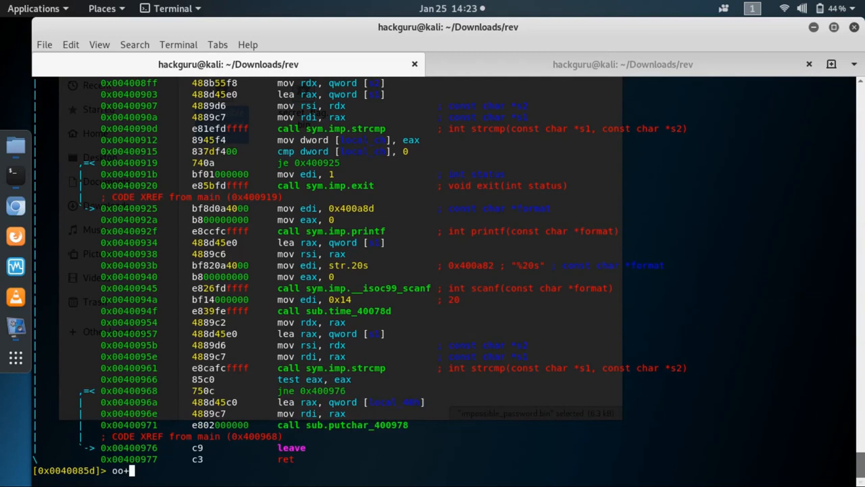
{"action": "key", "text": "Return"}
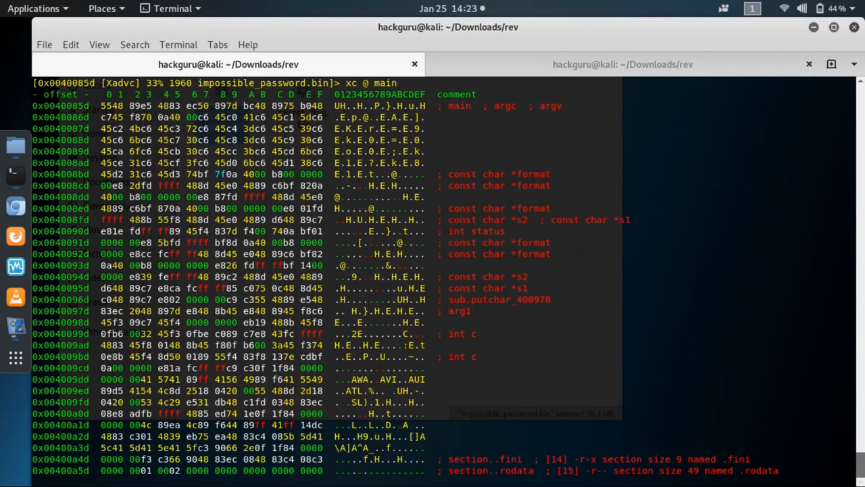
Display main's disassembly in visual mode and scroll to the jne at 0x400968
{"action": "type", "text": "pd $r @ main"}
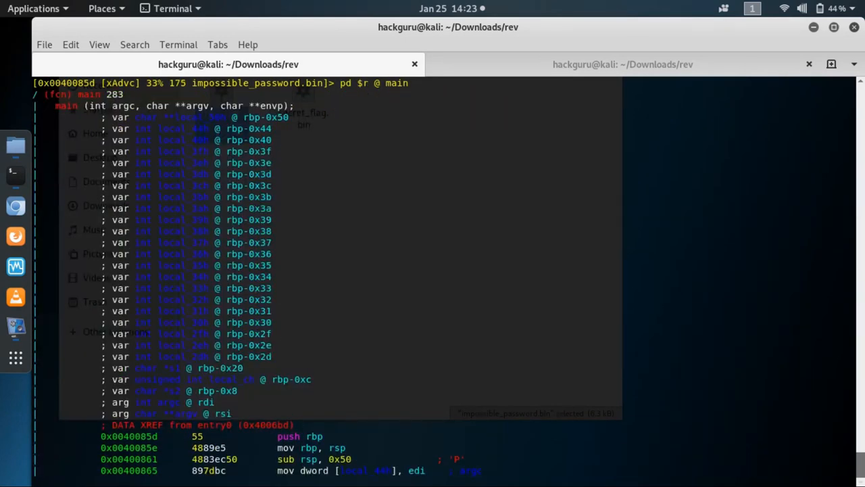
{"action": "key", "text": "Return"}
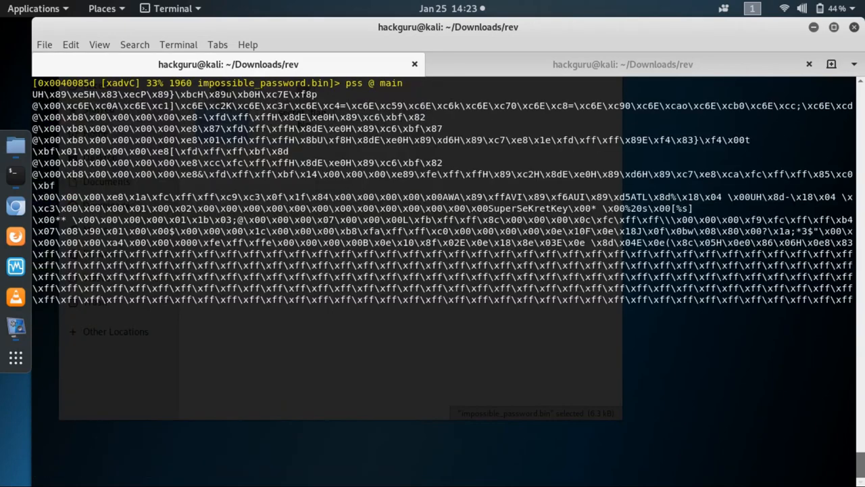
{"action": "type", "text": "pd $r @ main"}
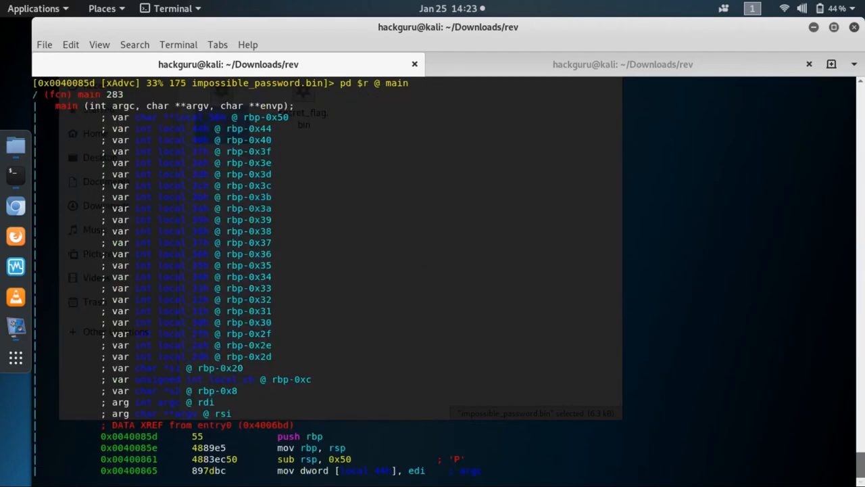
{"action": "scroll", "scroll_direction": "down", "scroll_amount": 3}
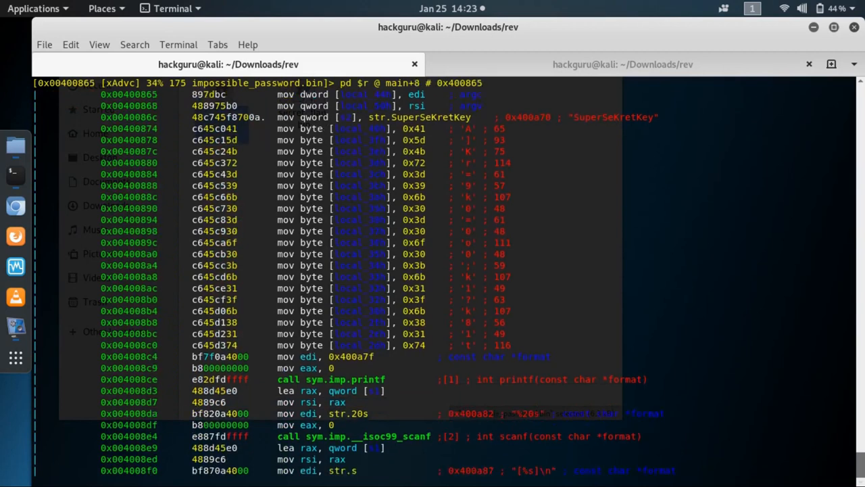
{"action": "scroll", "scroll_direction": "down", "scroll_amount": 3}
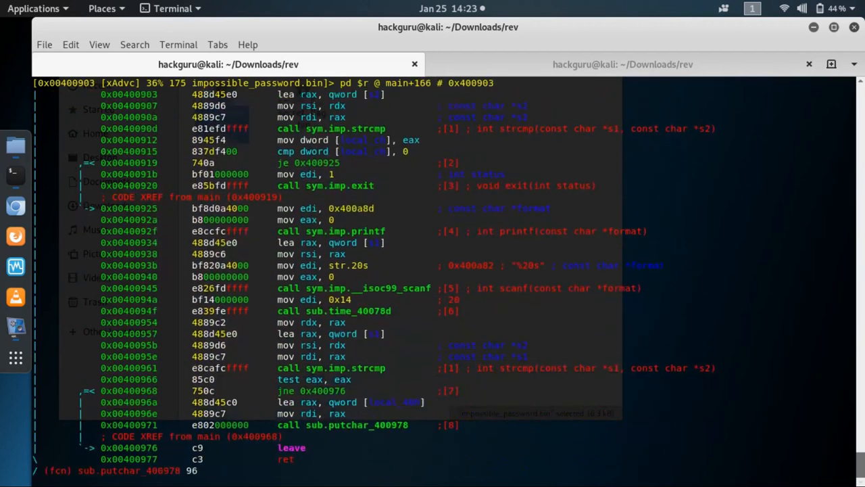
{"action": "scroll", "scroll_direction": "down", "scroll_amount": 3}
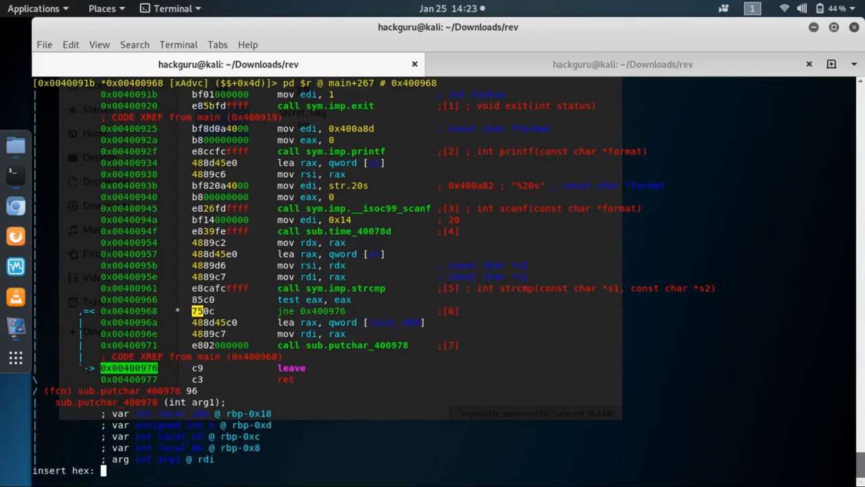
Overwrite the jne at 0x400968 with NOP bytes 9090
{"action": "type", "text": "9090"}
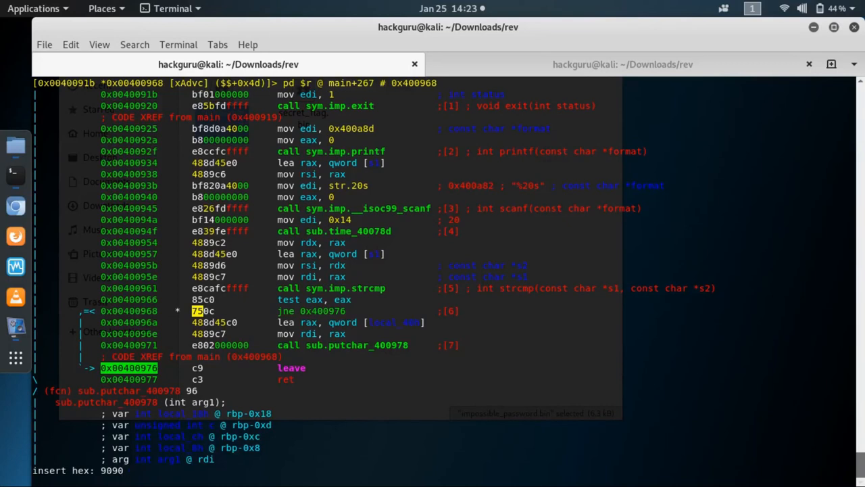
{"action": "key", "text": "Return"}
{"action": "type", "text": "q"}
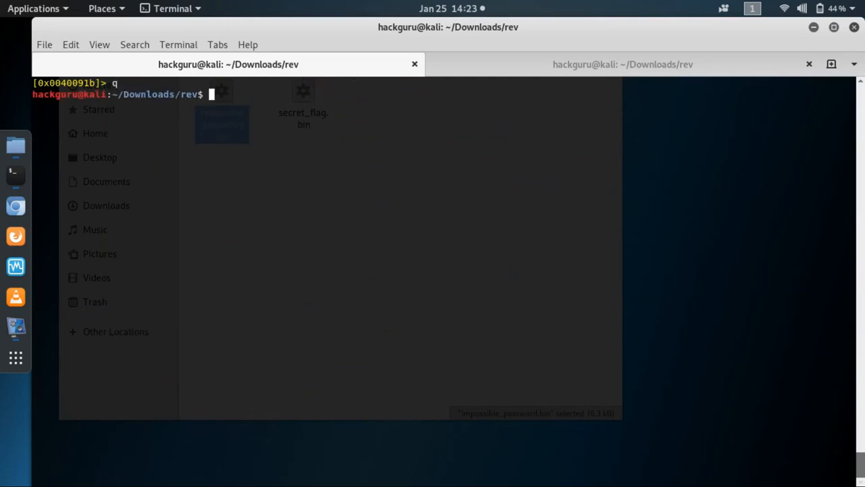
{"action": "key", "text": "Return"}
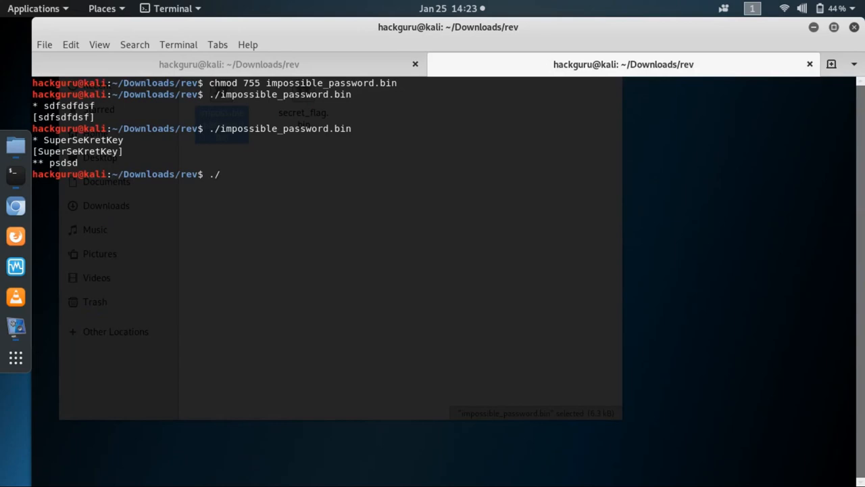
{"action": "key", "text": "Return"}
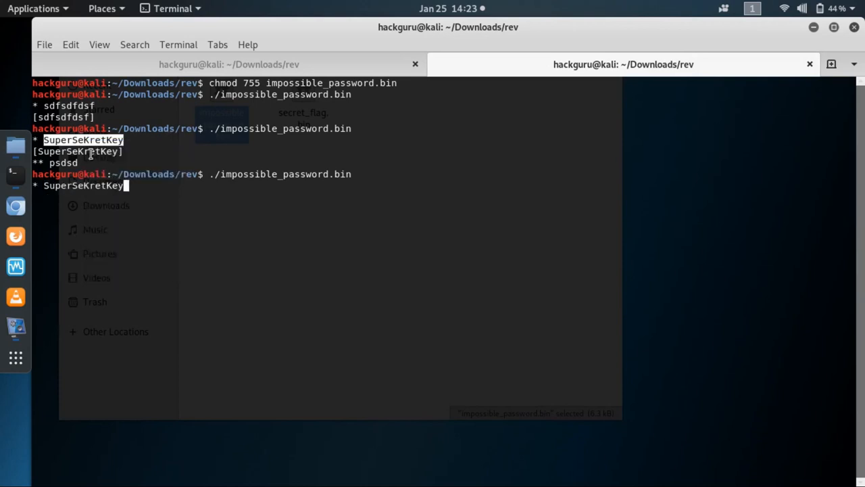
{"action": "key", "text": "Return"}
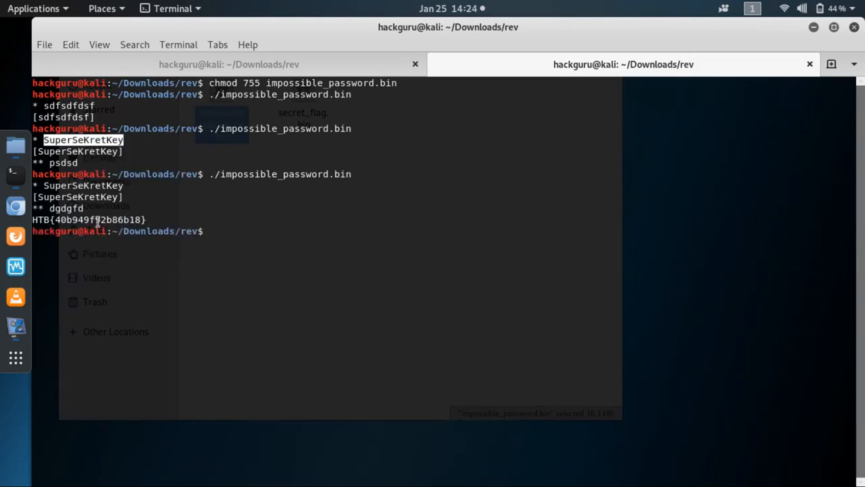
{"action": "left_click", "coordinate": [217, 44]}
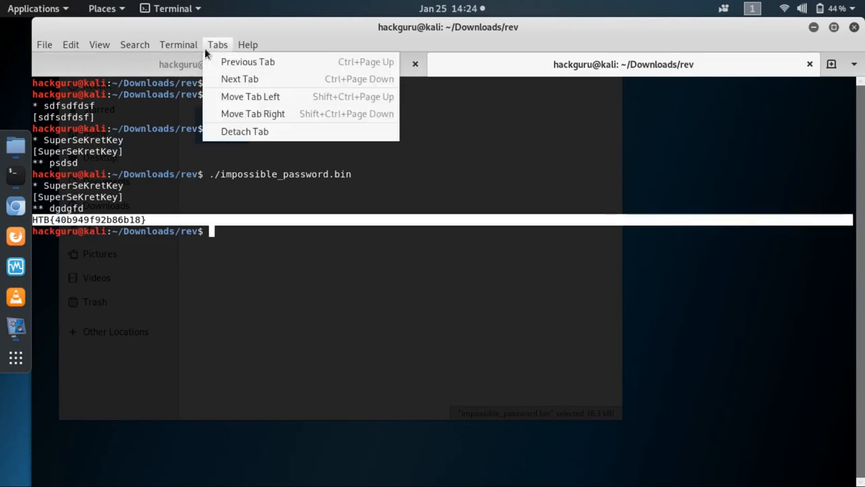
{"action": "left_click", "coordinate": [178, 44]}
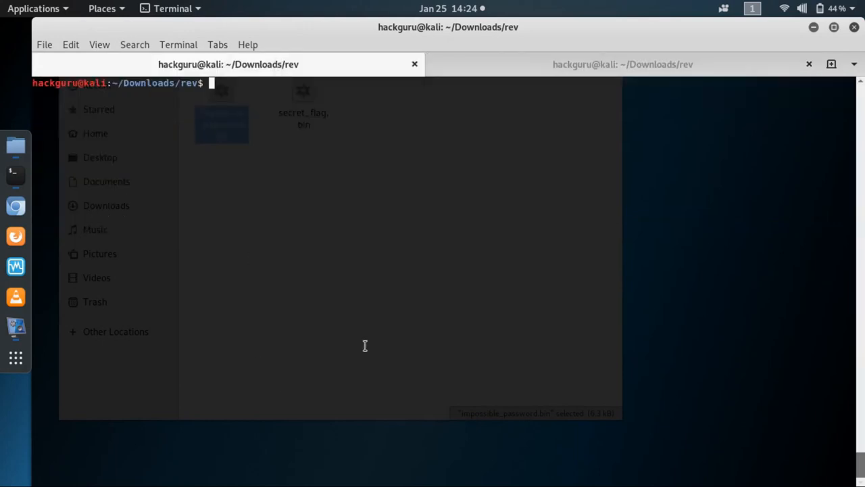
Reopen impossible_password.bin with r2 -A and disassemble main to verify NOPs at 0x00400968
{"action": "type", "text": "r2 -A impossible_password.bin"}
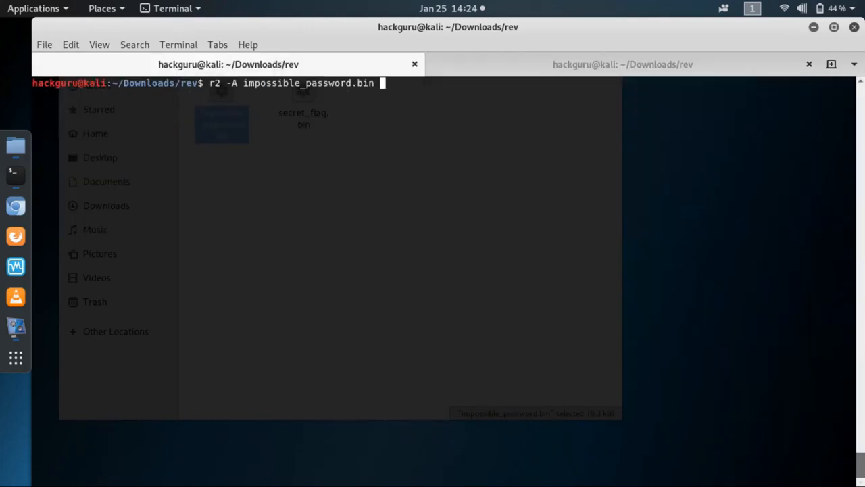
{"action": "key", "text": "Return"}
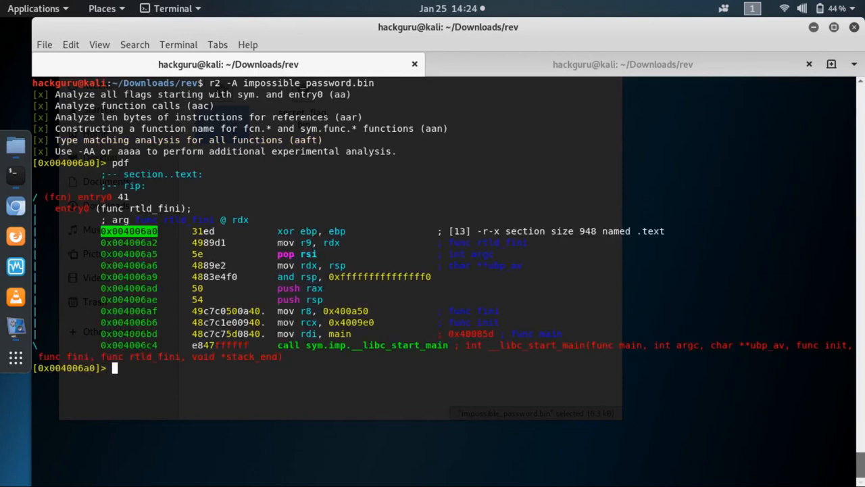
{"action": "type", "text": "s main"}
{"action": "type", "text": "p"}
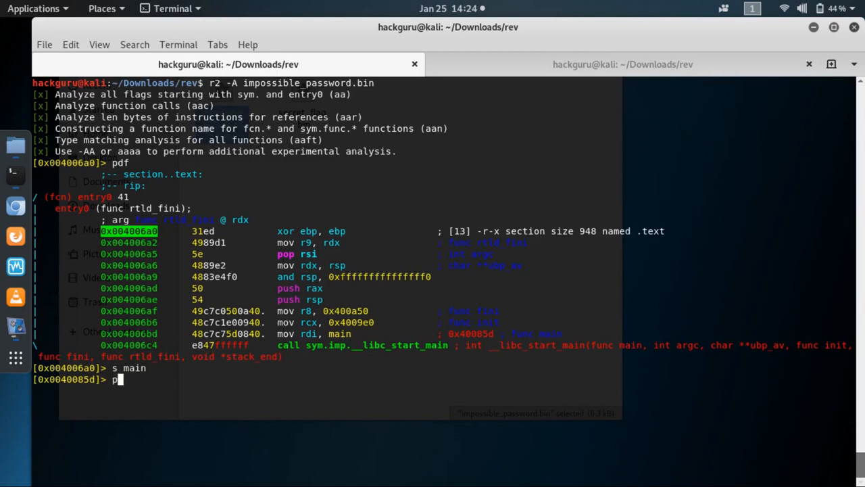
{"action": "key", "text": "Return"}
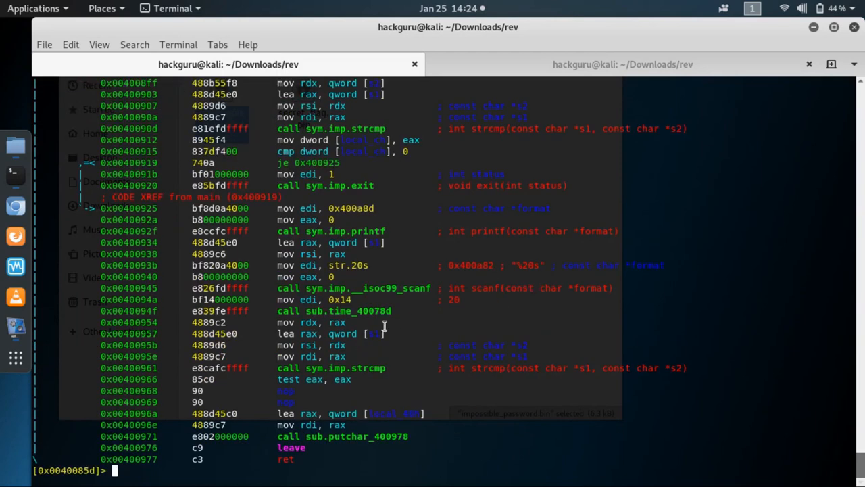
{"action": "mouse_move", "coordinate": [286, 338]}
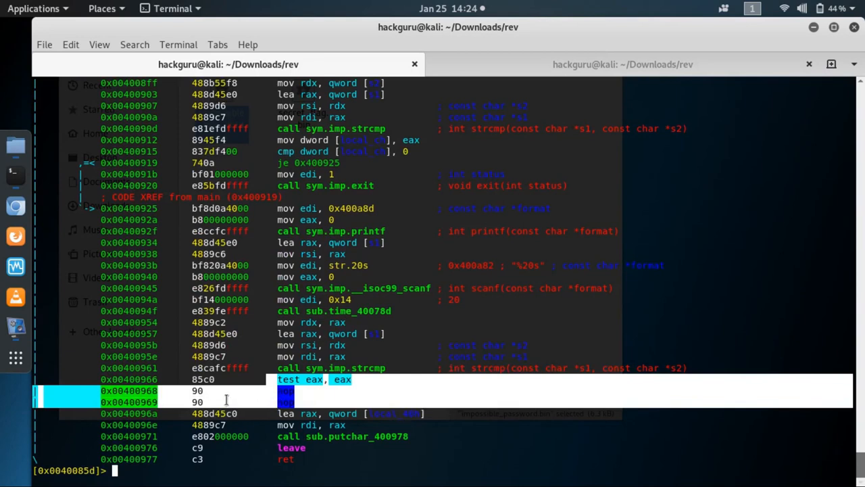
{"action": "mouse_move", "coordinate": [293, 428]}
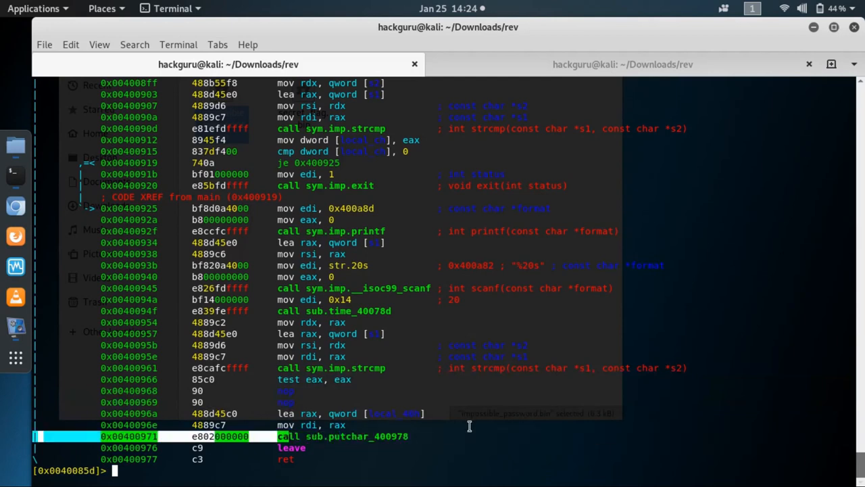
{"action": "mouse_move", "coordinate": [466, 429]}
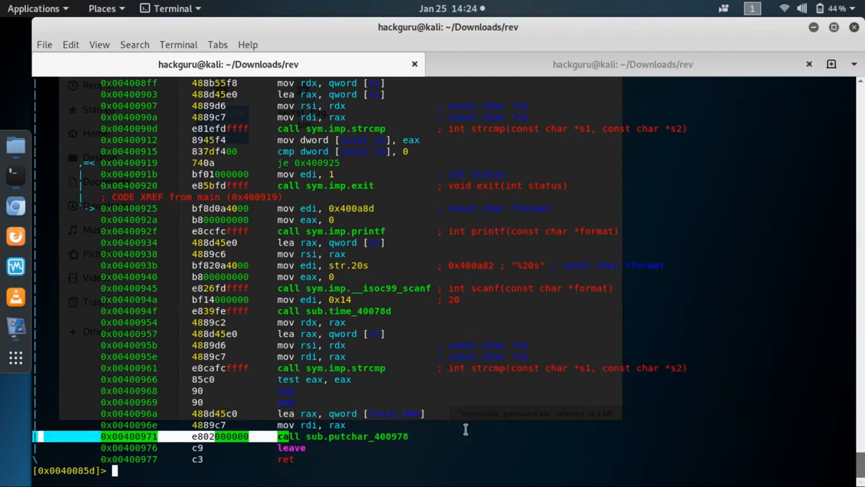